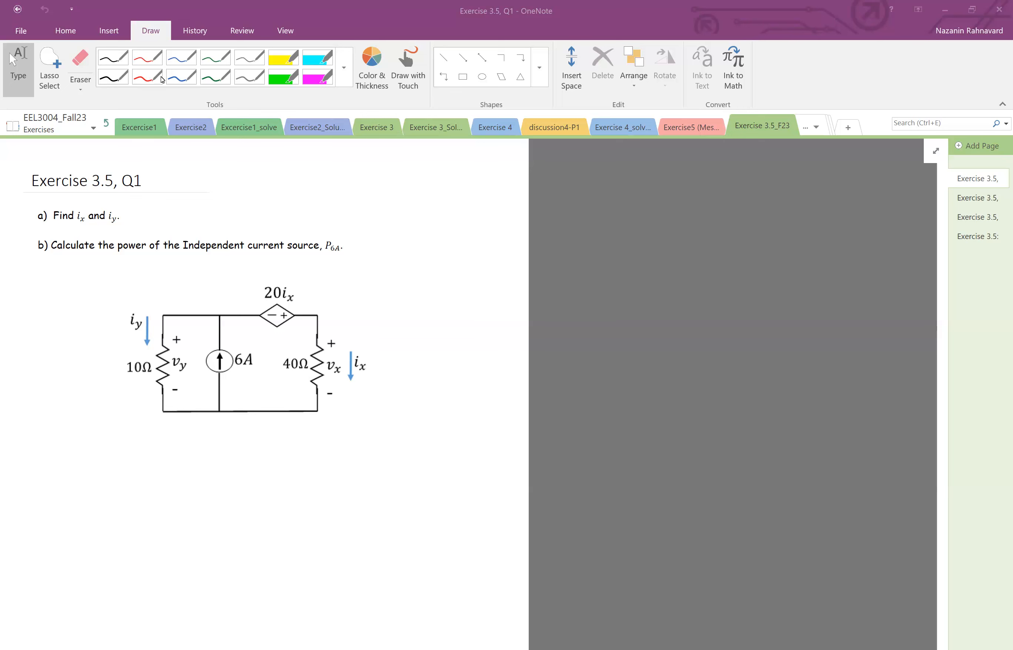
Step: With the thin blue pen, mark the loop direction beside the 10Ω resistor and write −vy below the circuit
left_click(182, 76)
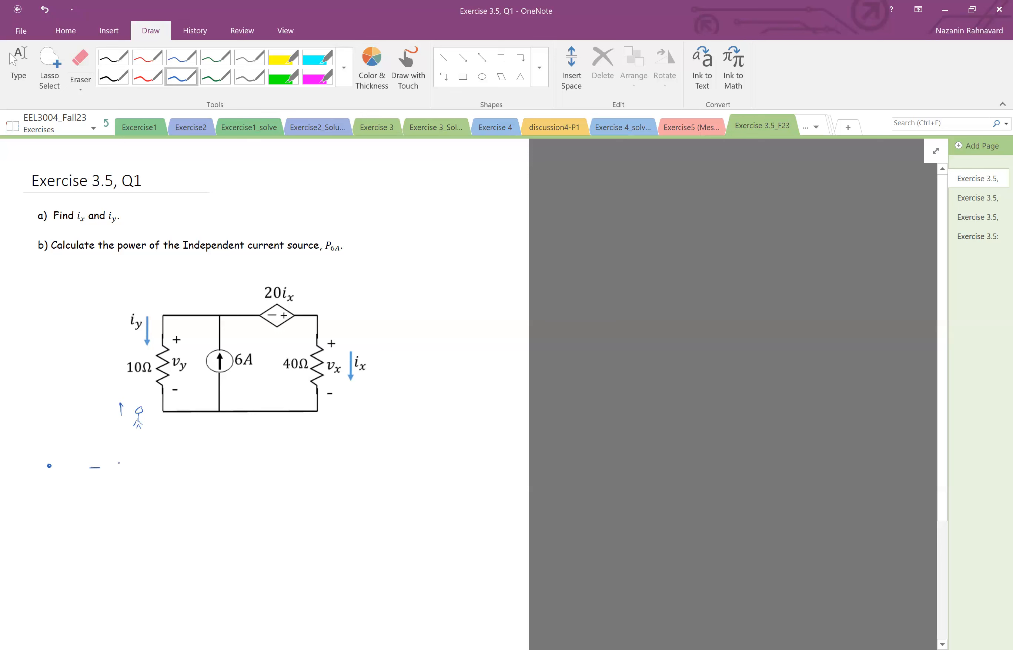
left_click_drag(110, 465, 136, 465)
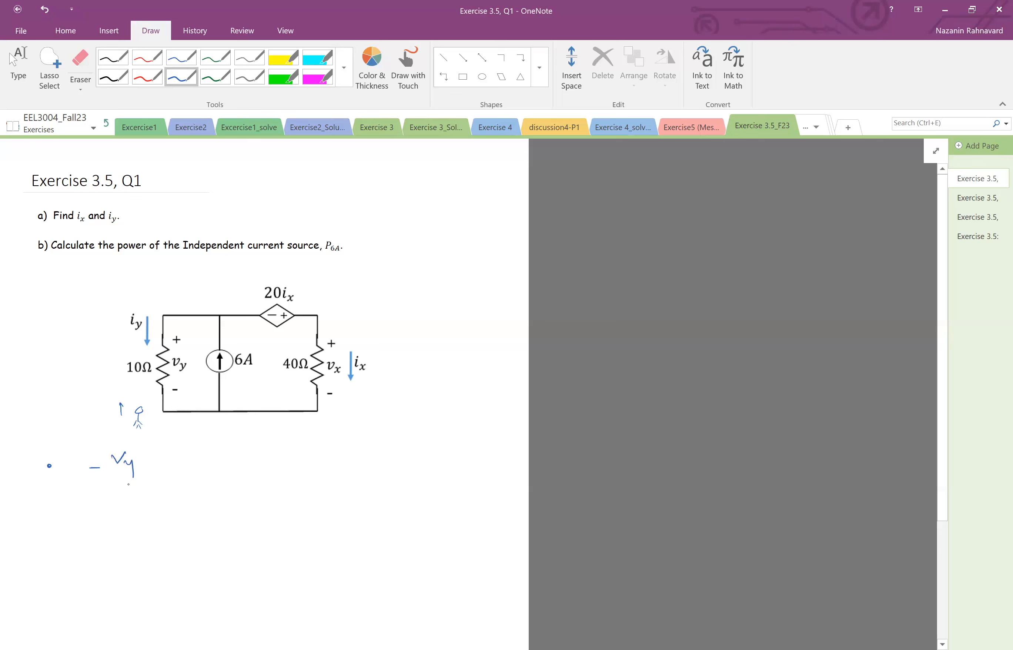
left_click_drag(119, 310, 120, 359)
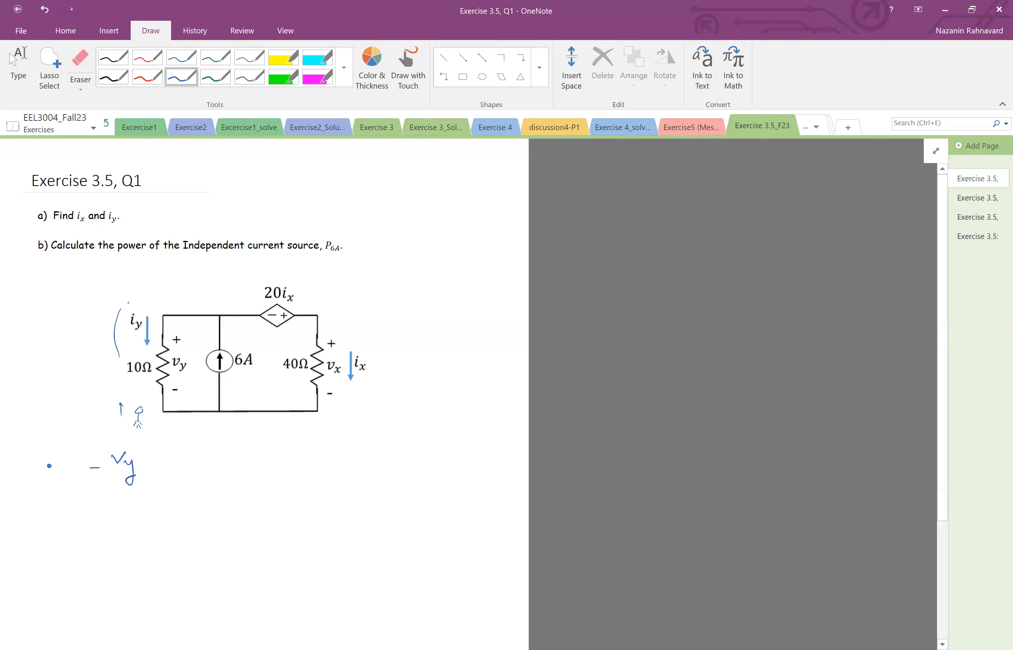
Step: Trace the loop path up the left side, across the top wire and past the dependent source
left_click_drag(119, 358, 223, 298)
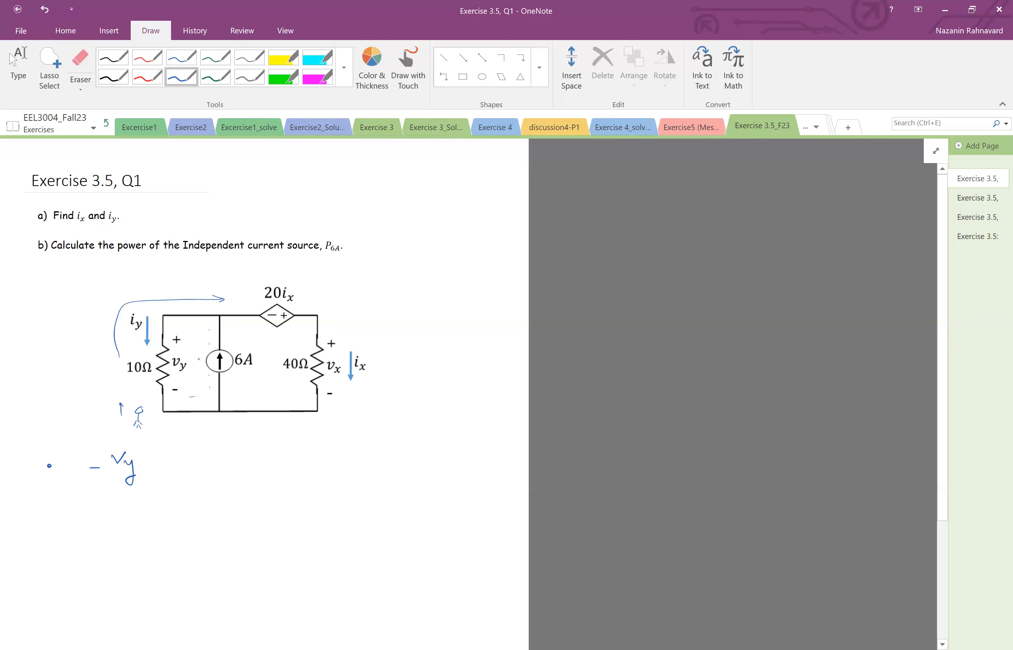
left_click_drag(213, 327, 207, 388)
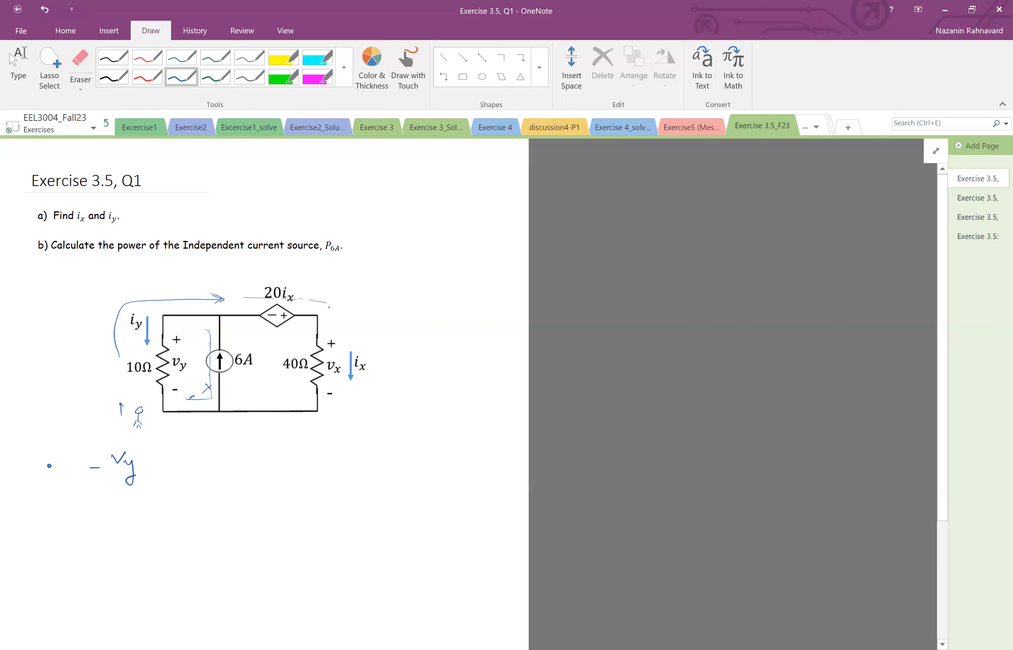
left_click_drag(333, 313, 333, 417)
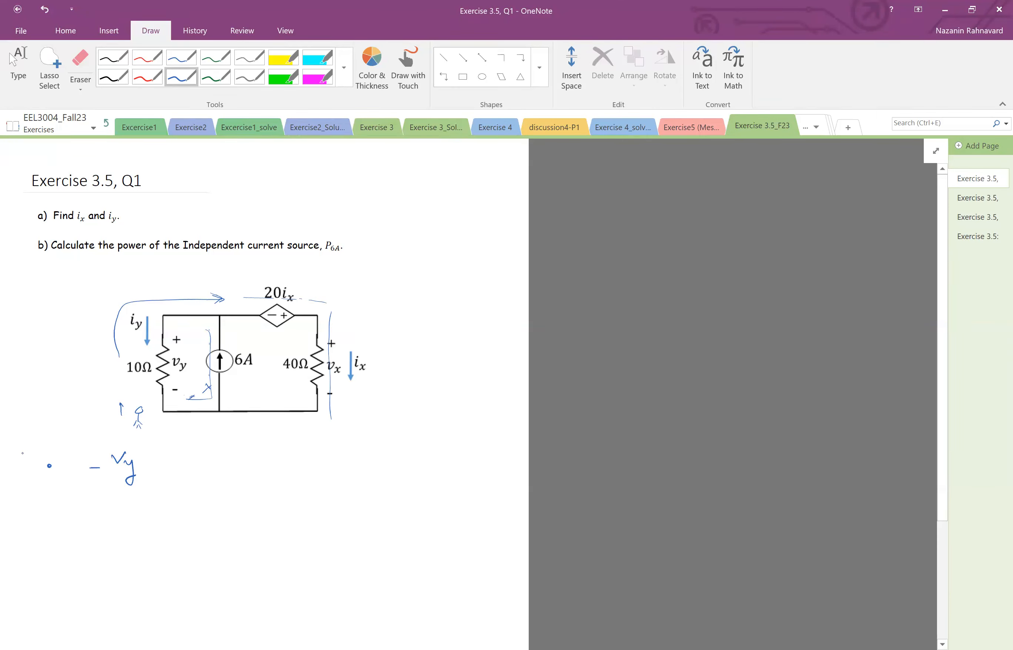
Step: Label the loop KVL and highlight the outer loop of the circuit in yellow
type("KV.")
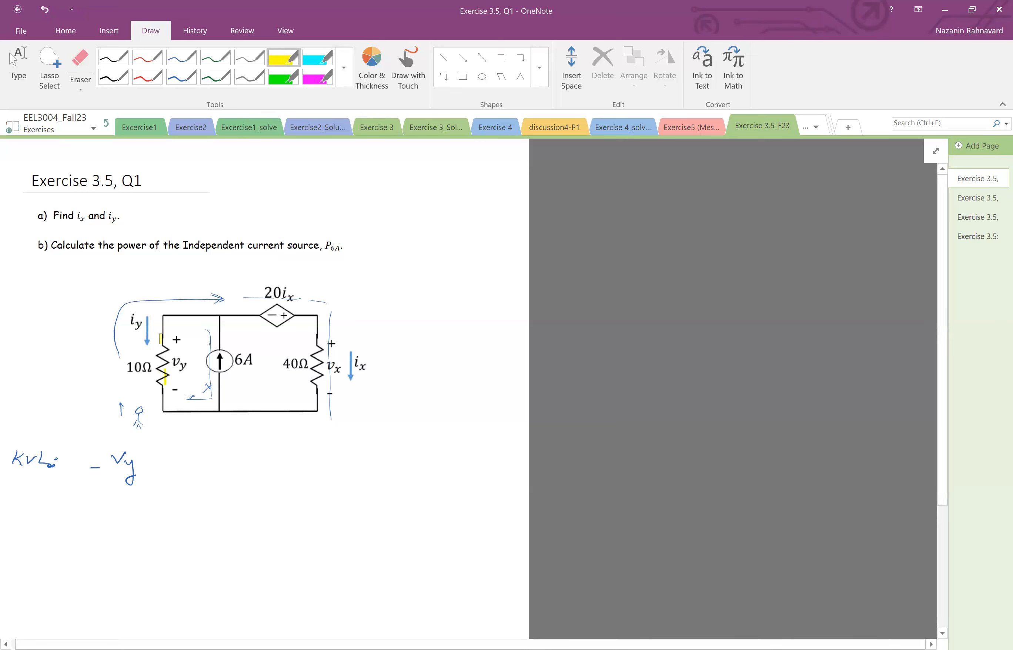
left_click_drag(162, 317, 330, 414)
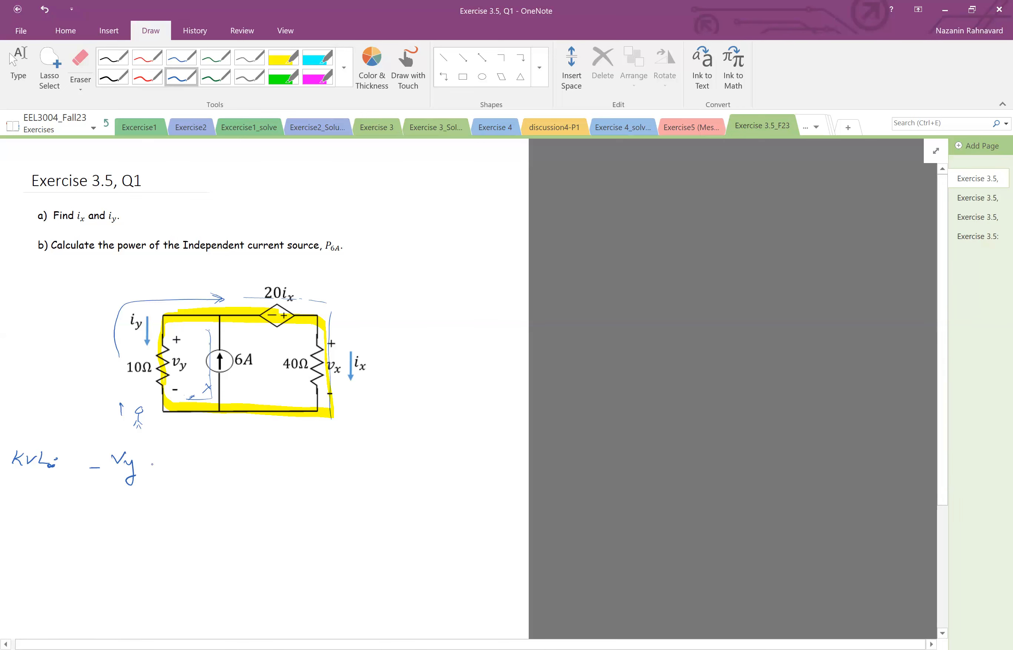
Step: Complete the KVL equation with − 20ix + 40ix = 0
left_click_drag(145, 465, 175, 465)
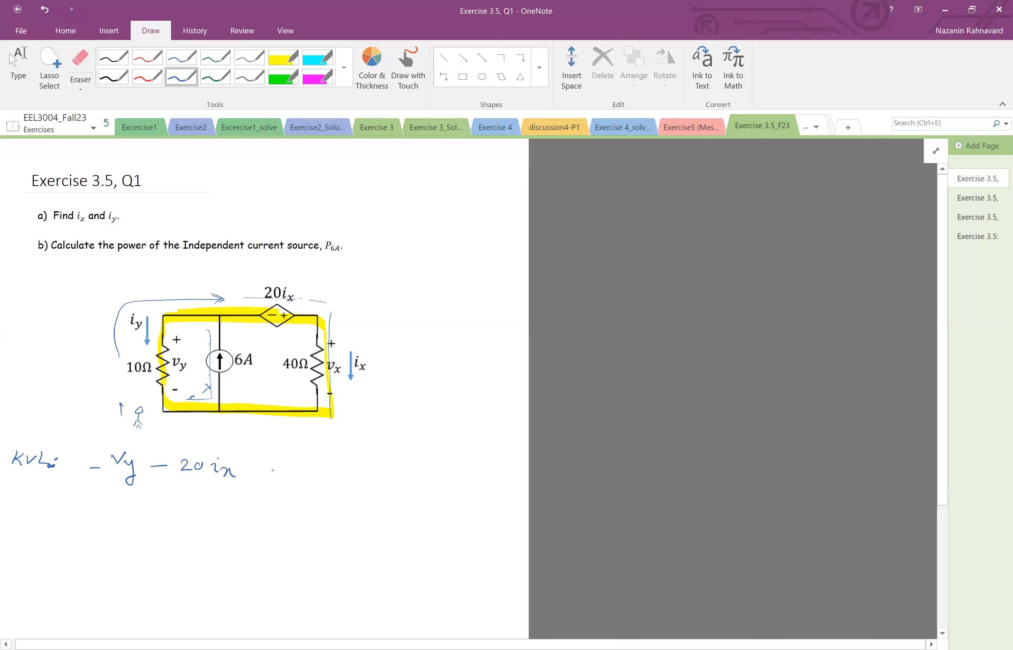
left_click_drag(245, 472, 265, 472)
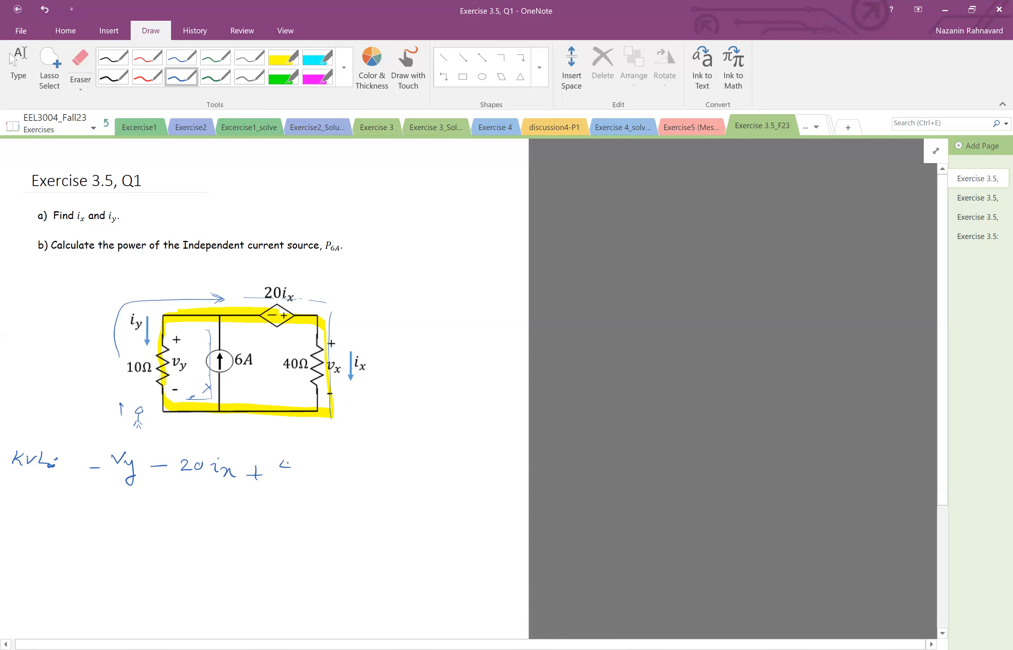
type("40 ix .")
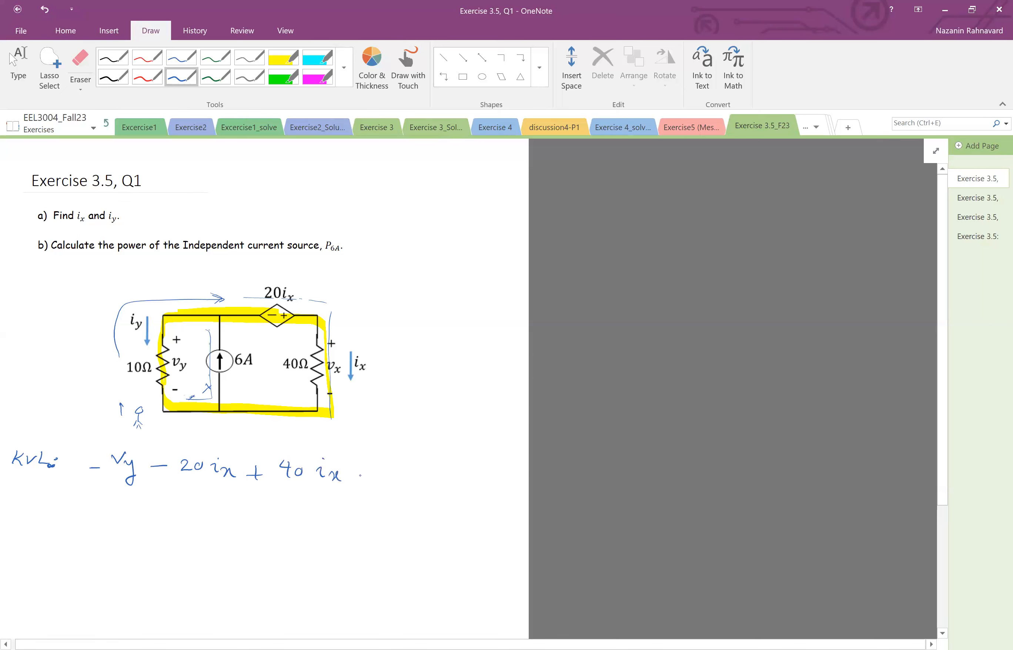
type("=0")
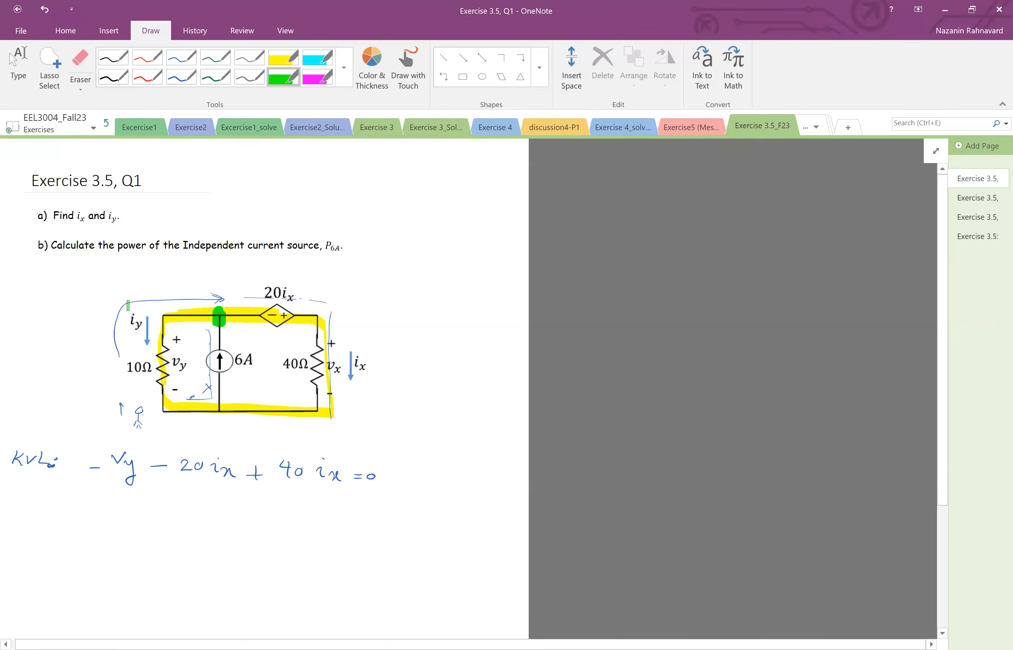
Step: With the dark green pen, write the KCL @ node a heading and begin iy − 6A
left_click(215, 76)
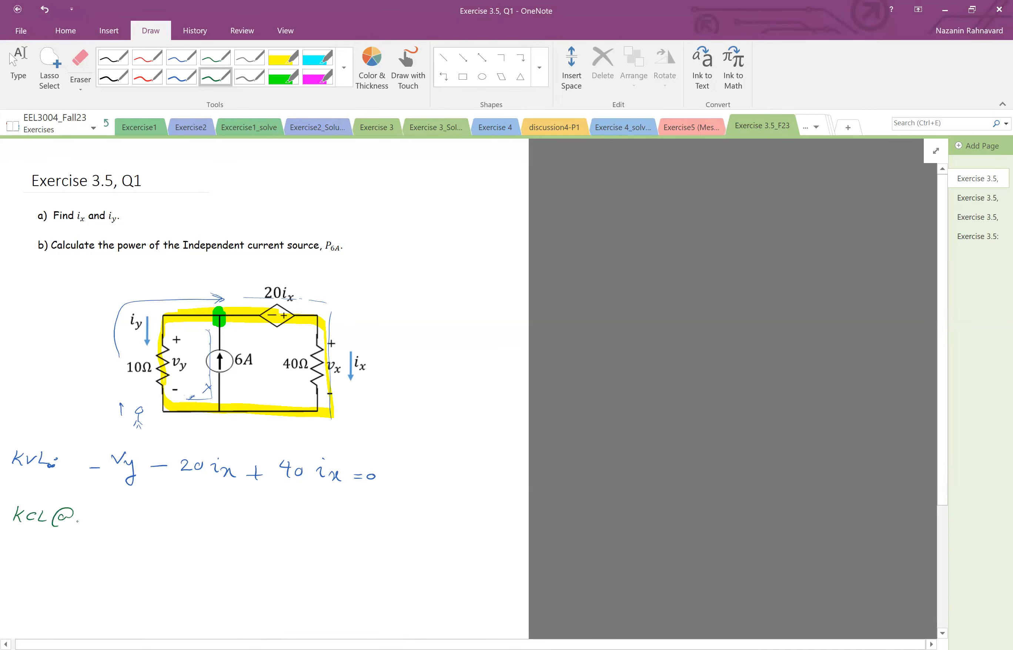
left_click_drag(32, 533, 48, 550)
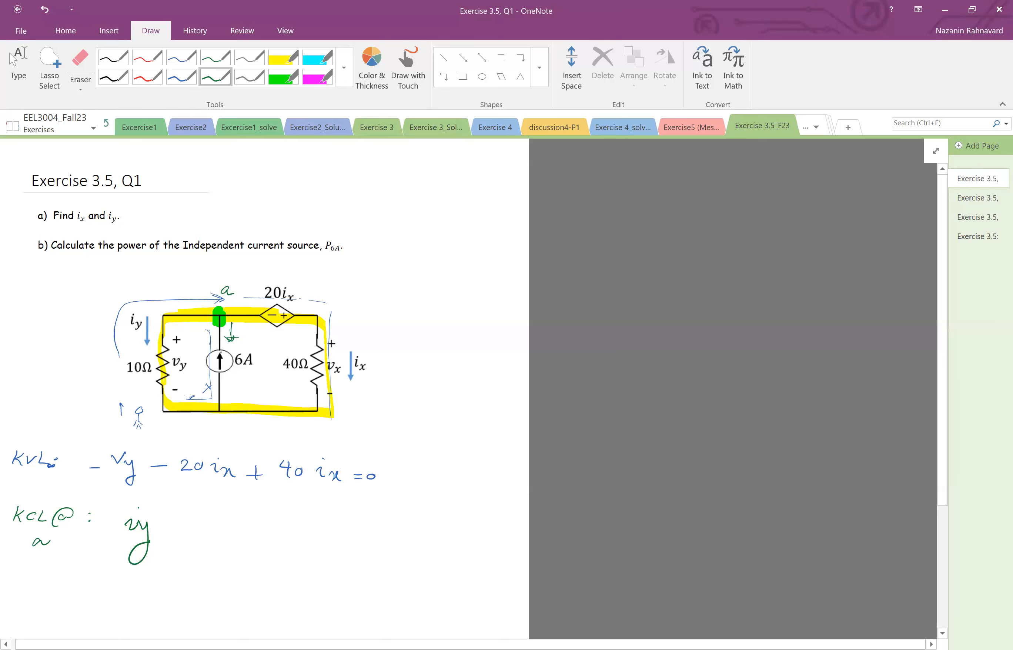
type("- 6A")
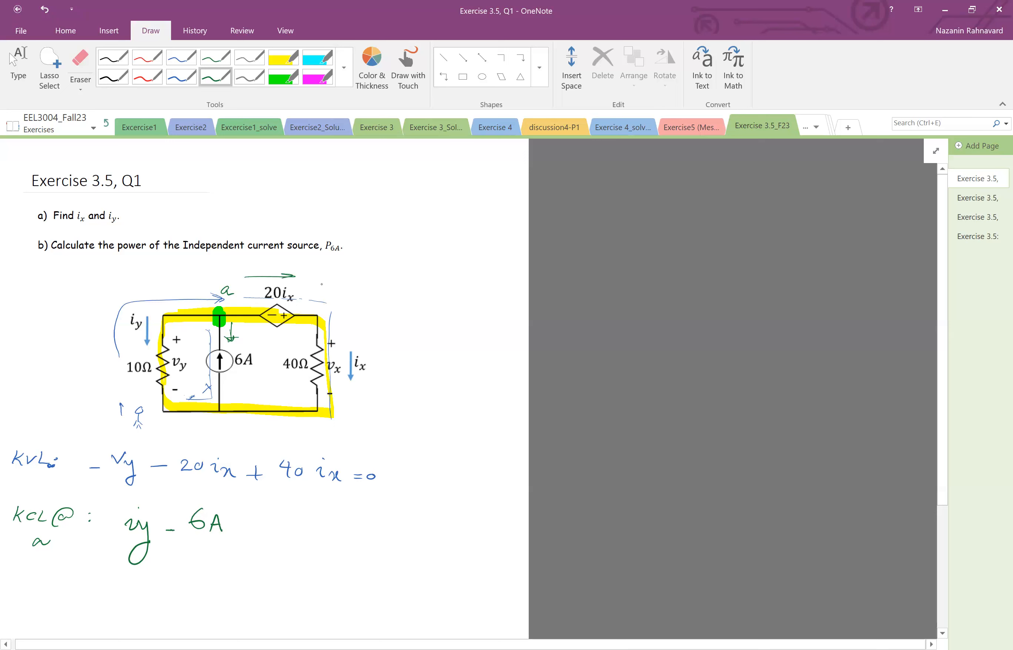
Step: Draw the current arrow above the dependent source, circle ix and finish the KCL with + ix
left_click_drag(336, 336, 362, 388)
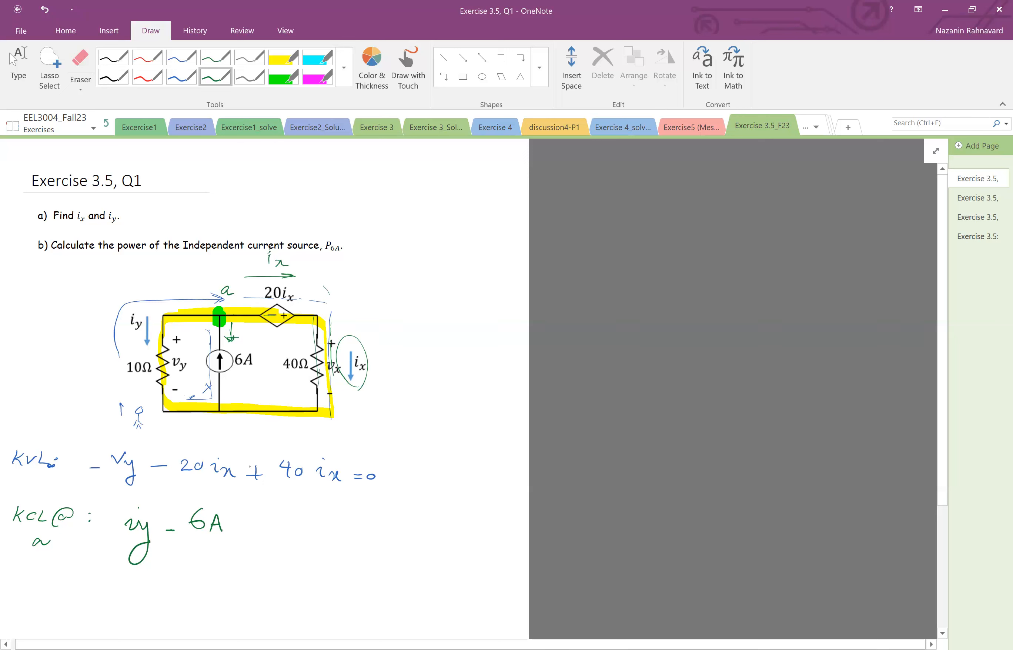
left_click_drag(242, 524, 259, 524)
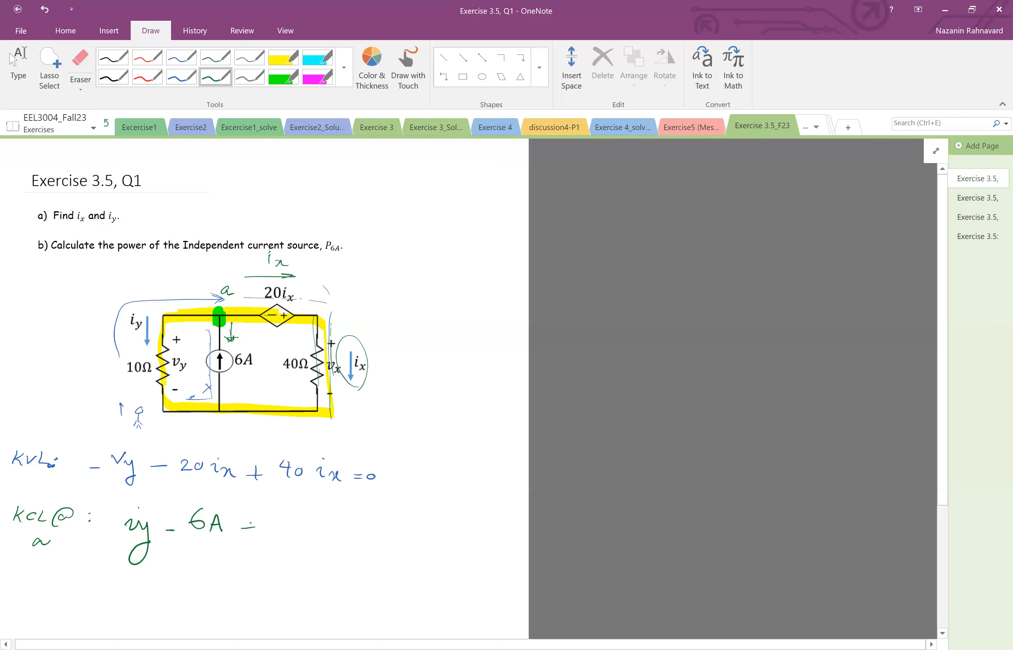
type("+i_x")
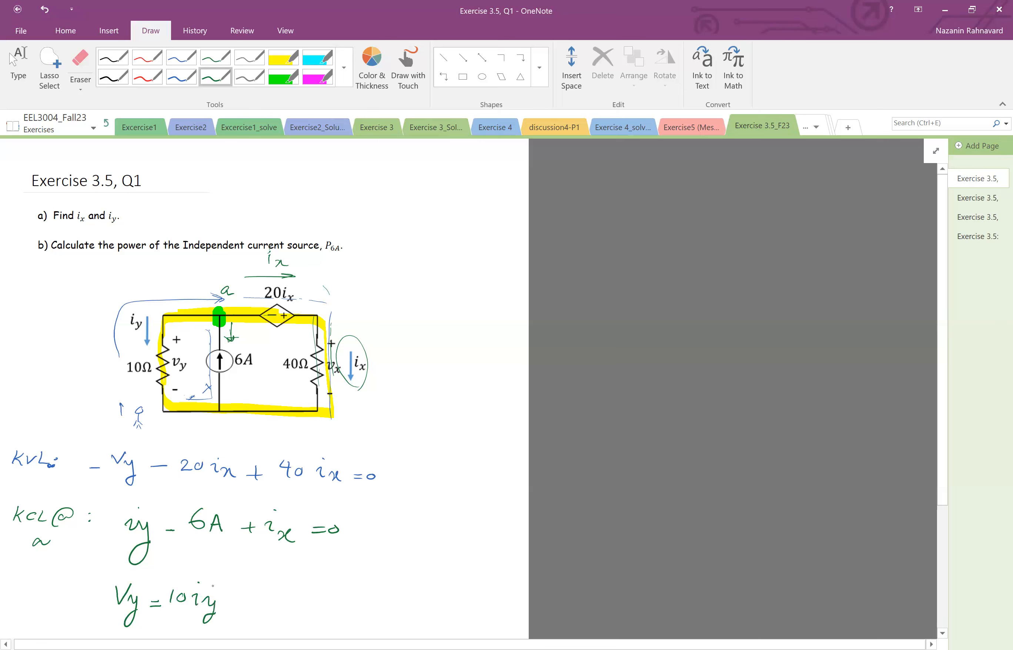
Step: Number the equations 1–3 and draw an arrow linking Vy = 10iy to vy in the KVL equation
scroll("down", 3)
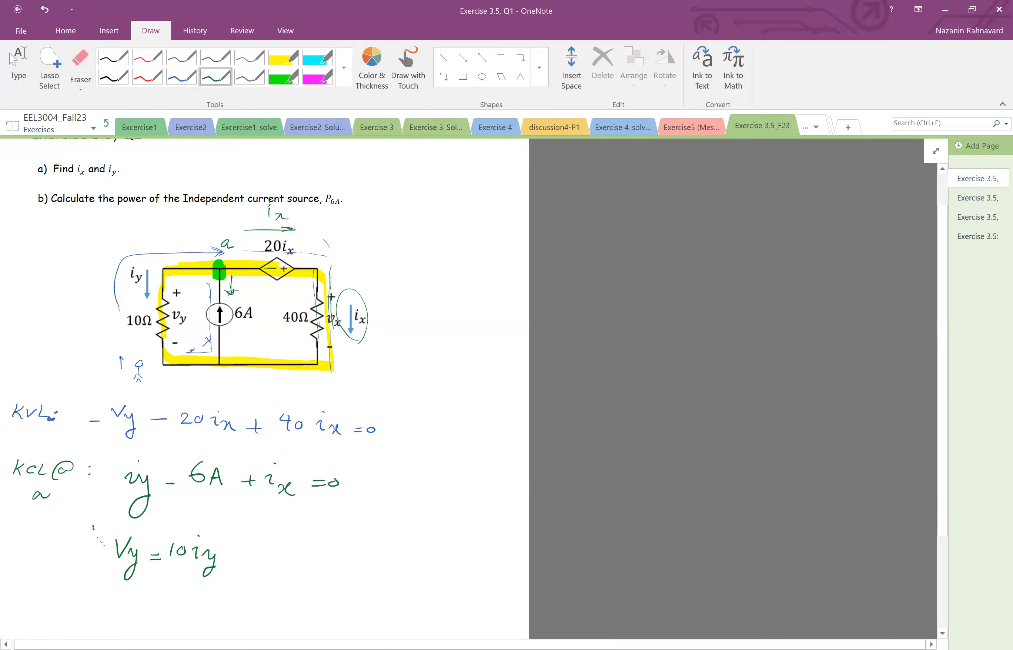
left_click_drag(90, 530, 116, 439)
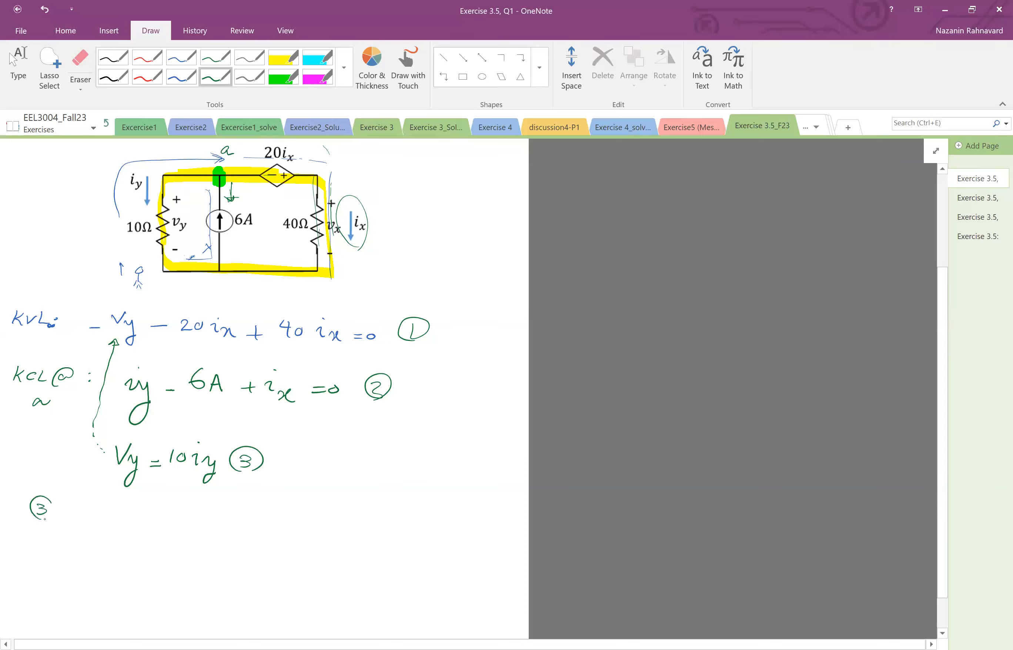
Step: Write '3 in 1: −10iy + 20ix = 0' substituting equation 3 into 1
type("in ① :")
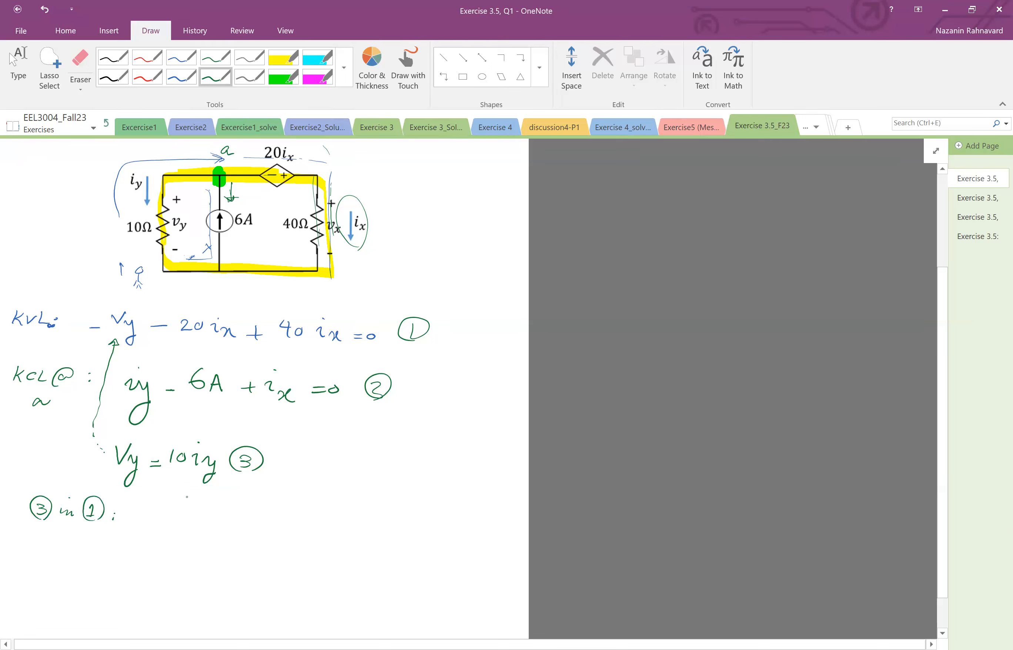
type("-10iy +")
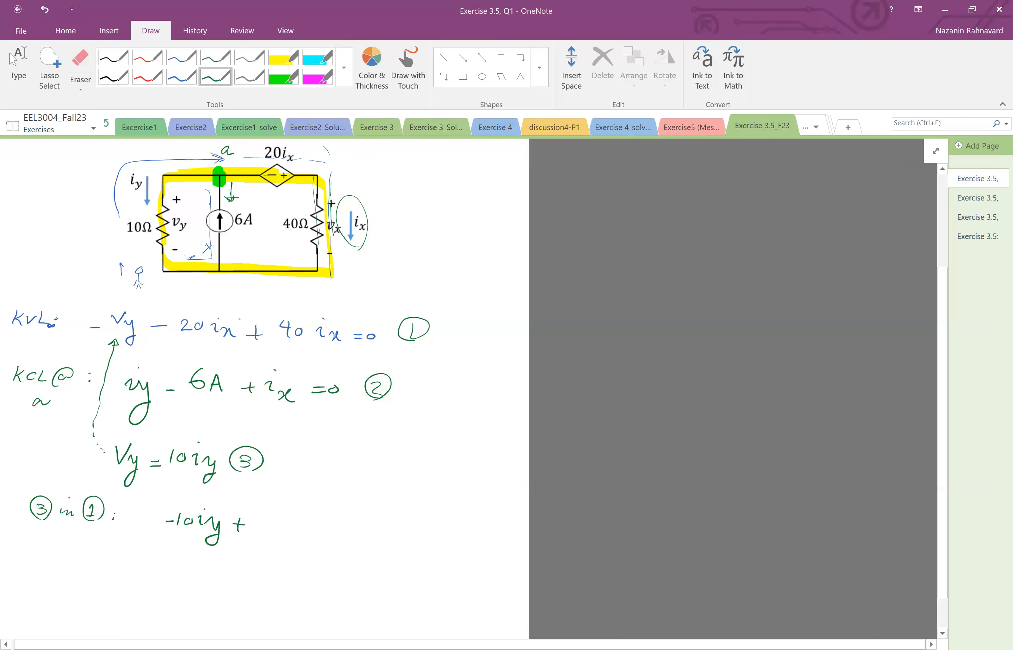
type("2")
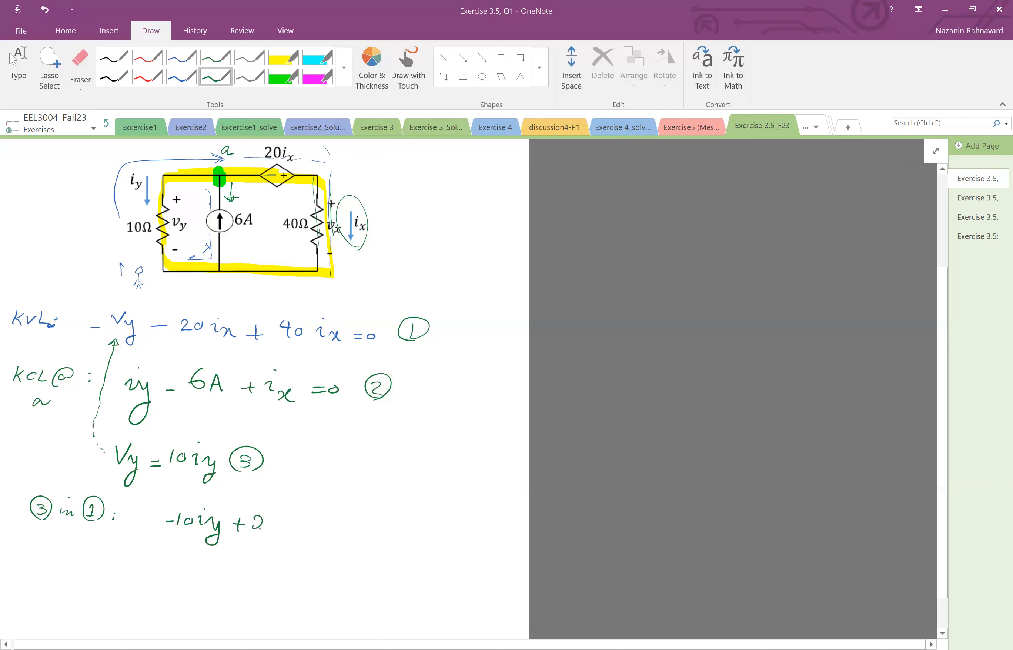
type("20i_x=0 => 10iy=20ix")
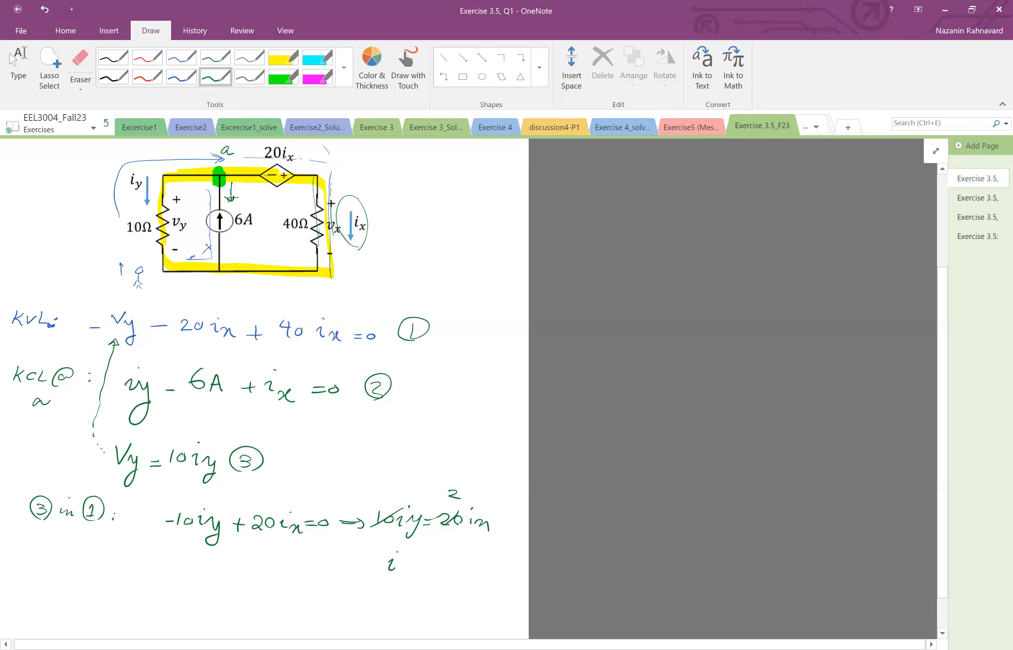
Step: Write the result iy = 2ix and box it
type("iy = 2i")
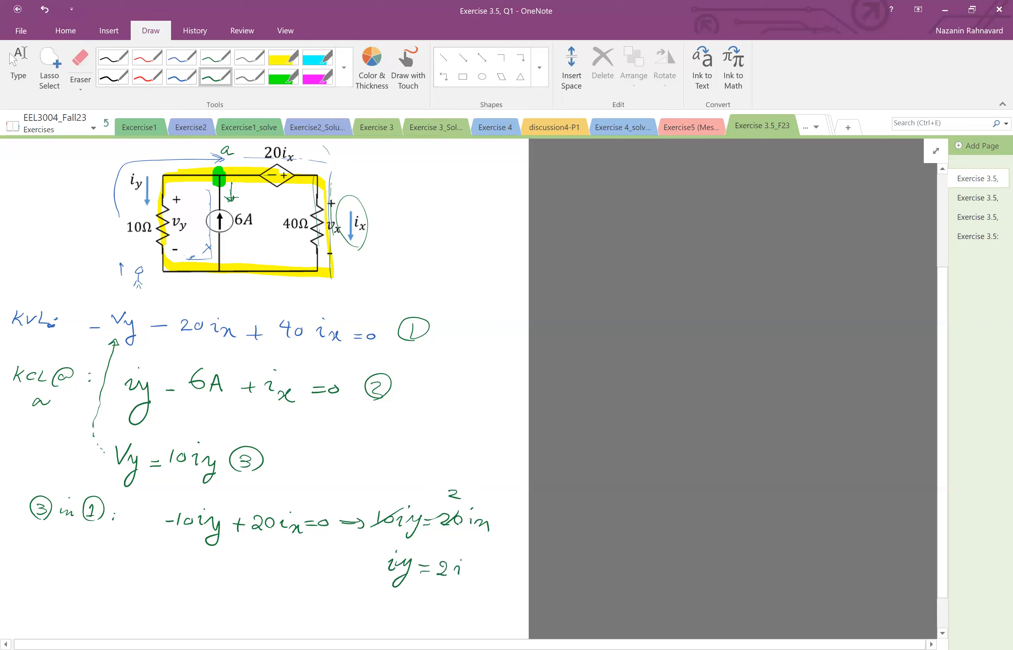
left_click_drag(374, 552, 491, 588)
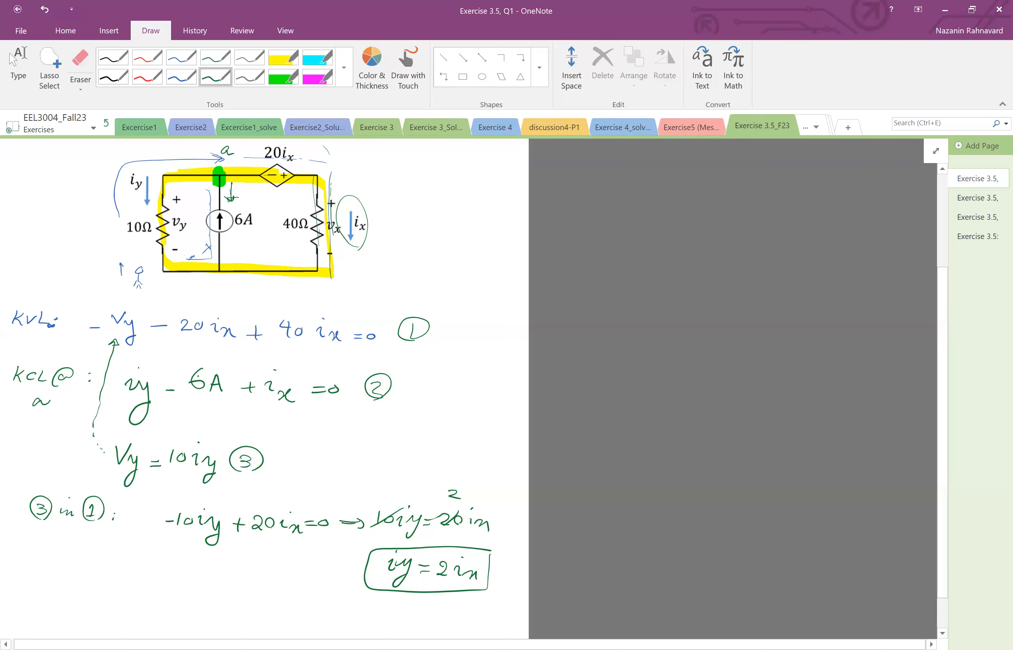
Step: Write equation 2 as iy + ix = 6 and substitute iy to get 2ix + ix
scroll("down", 3)
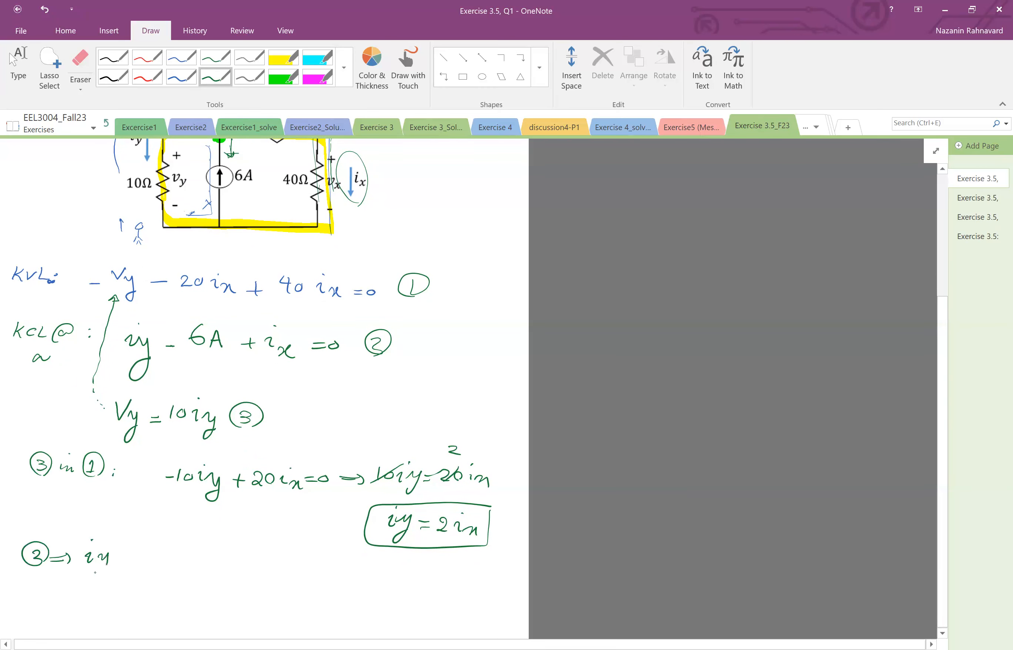
left_click_drag(114, 559, 184, 559)
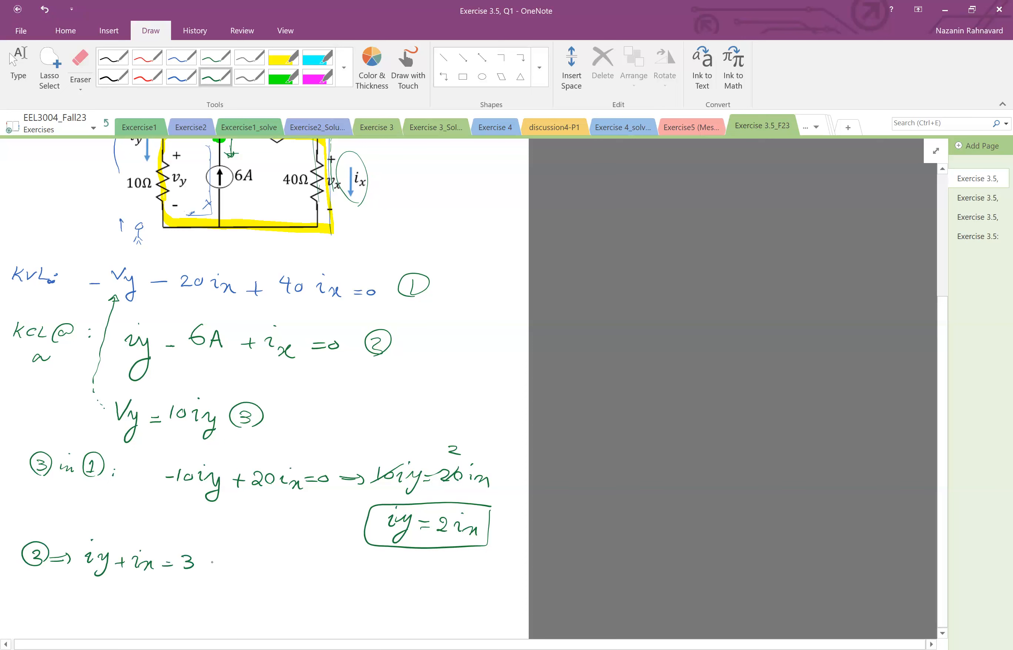
left_click_drag(207, 559, 233, 559)
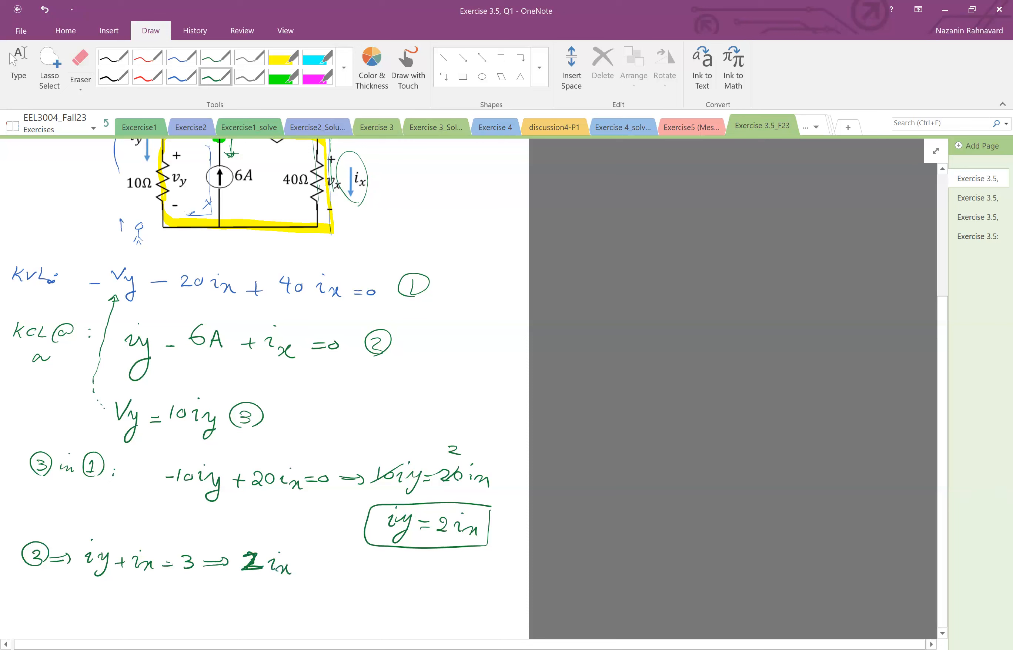
left_click_drag(223, 536, 114, 534)
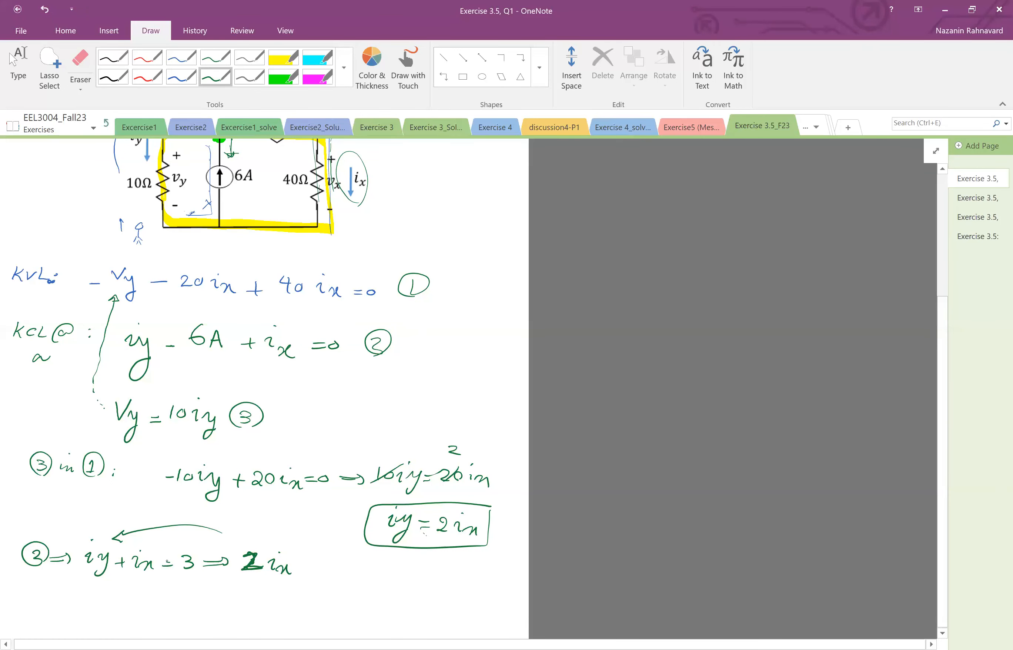
type("+i")
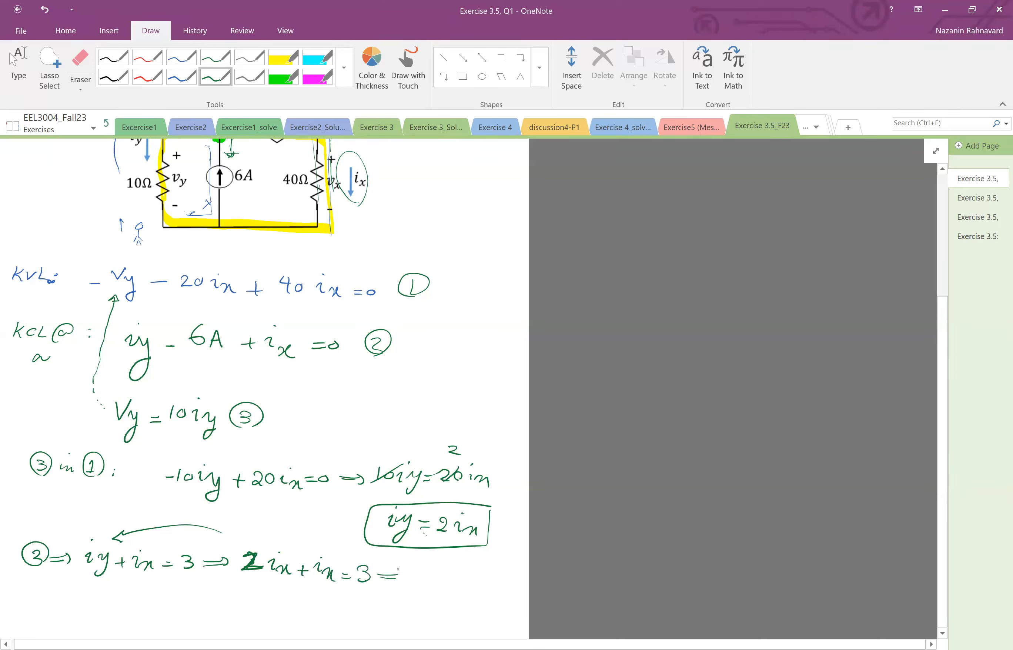
Step: Solve 3ix = 6 for ix = 2A, correcting a stroke with the eraser
left_click_drag(400, 574, 452, 579)
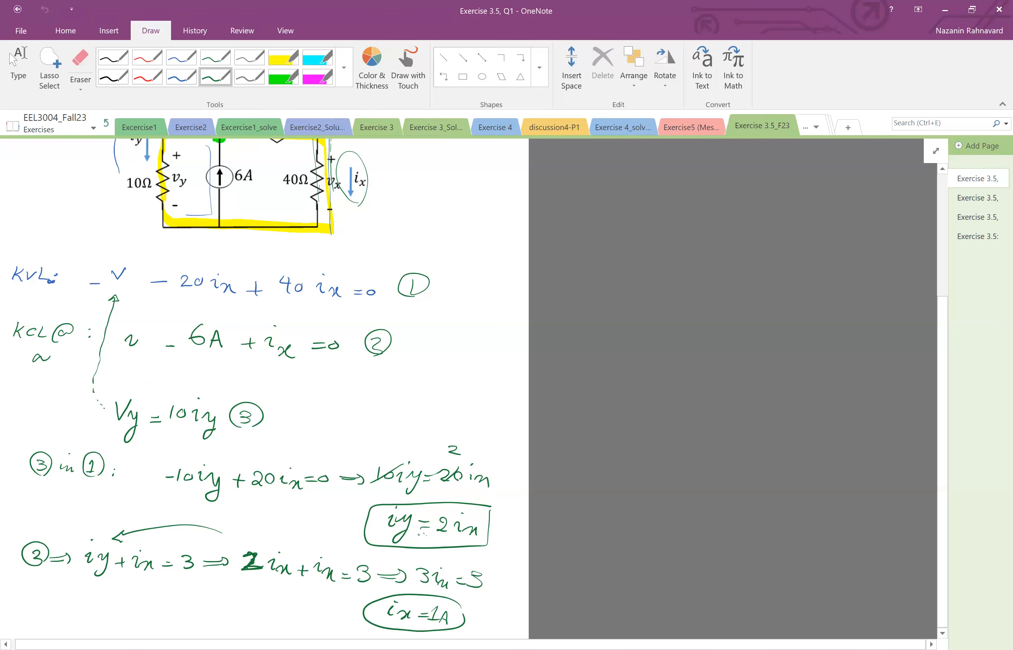
left_click(80, 64)
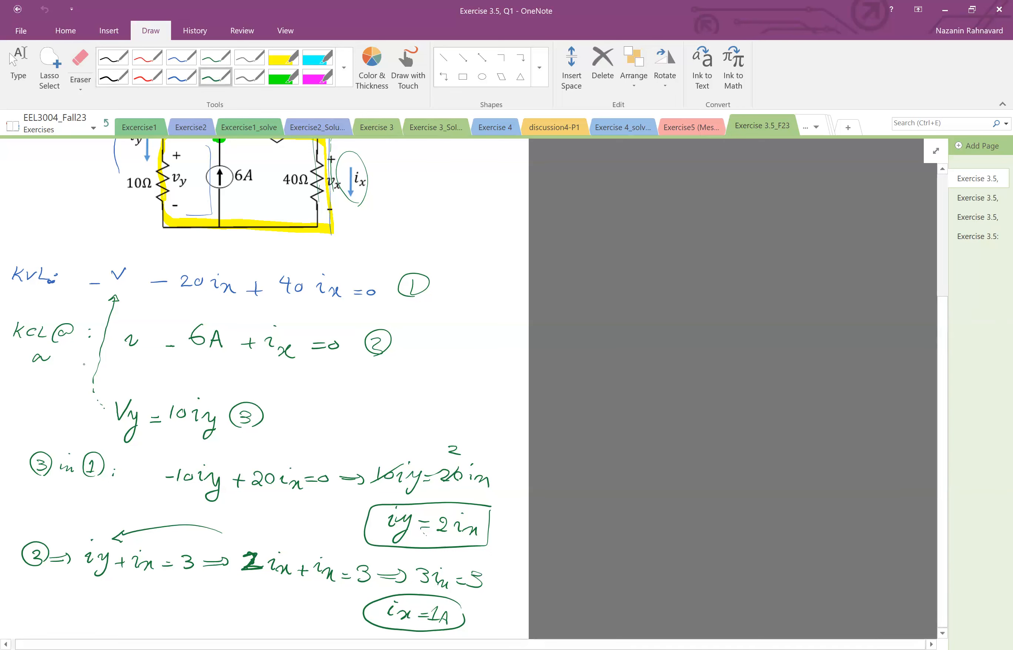
left_click(80, 64)
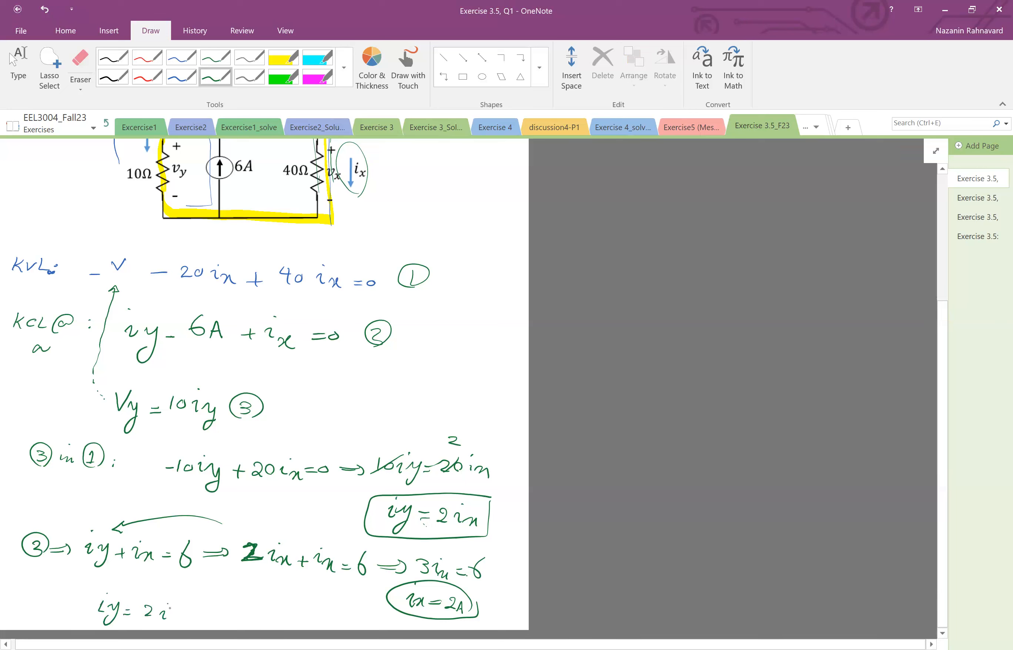
Step: Finish the iy line, then in orange ink draw a current arrow beside the 6A source labelled 6A
left_click_drag(181, 608, 226, 607)
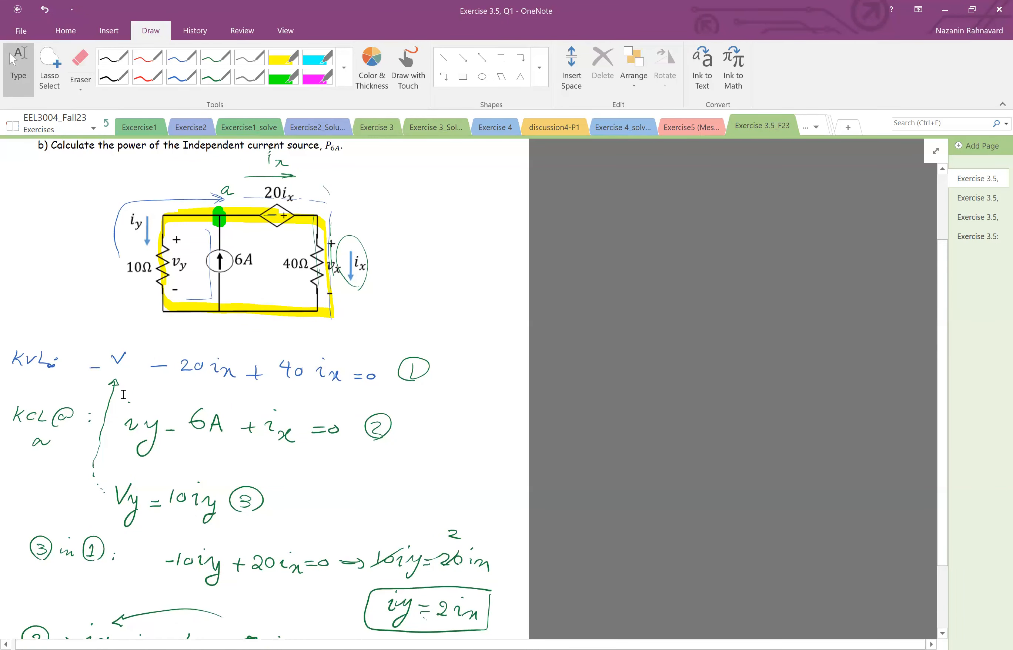
scroll("down", 3)
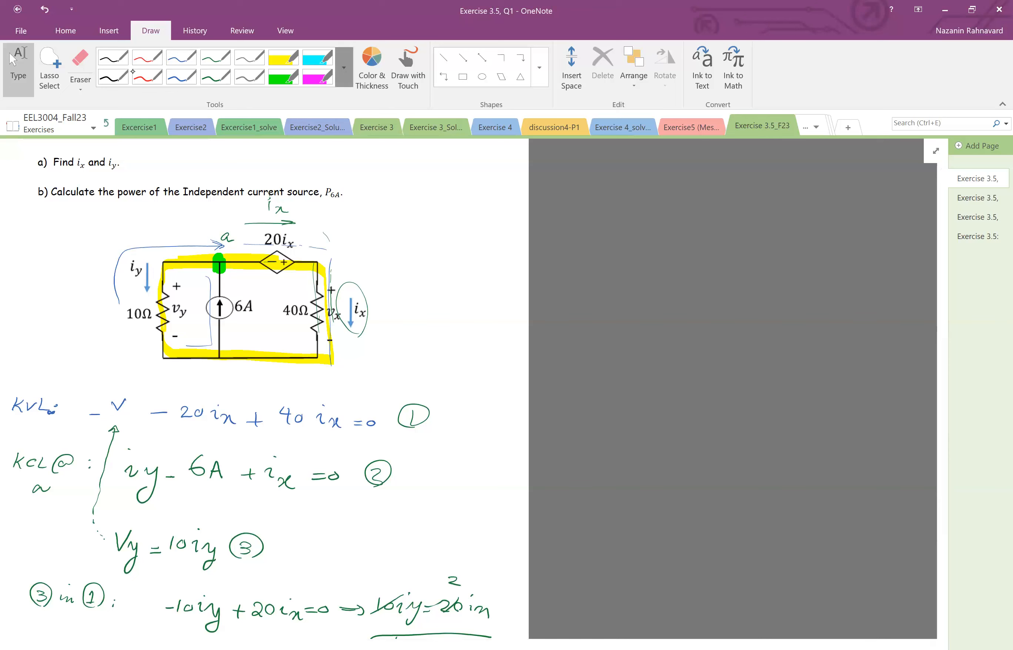
left_click(344, 53)
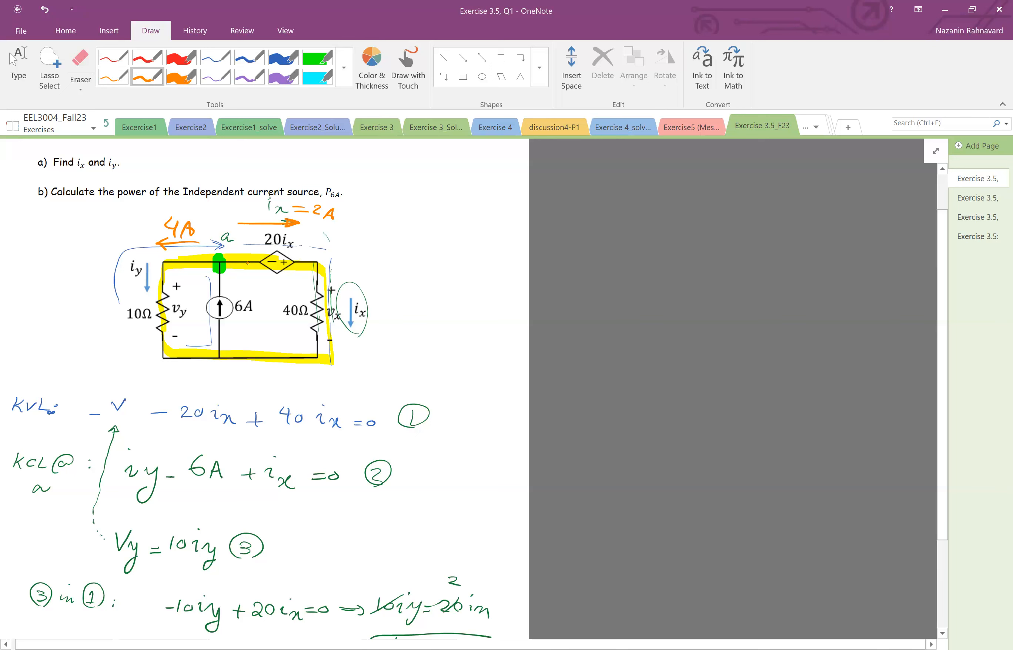
left_click_drag(225, 291, 232, 272)
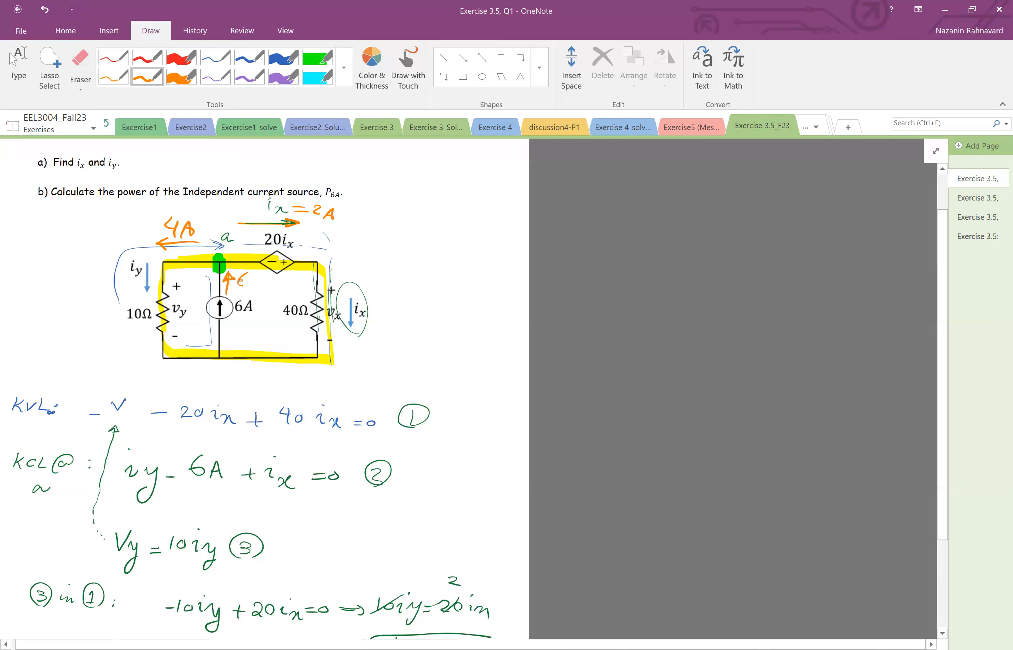
type("6A")
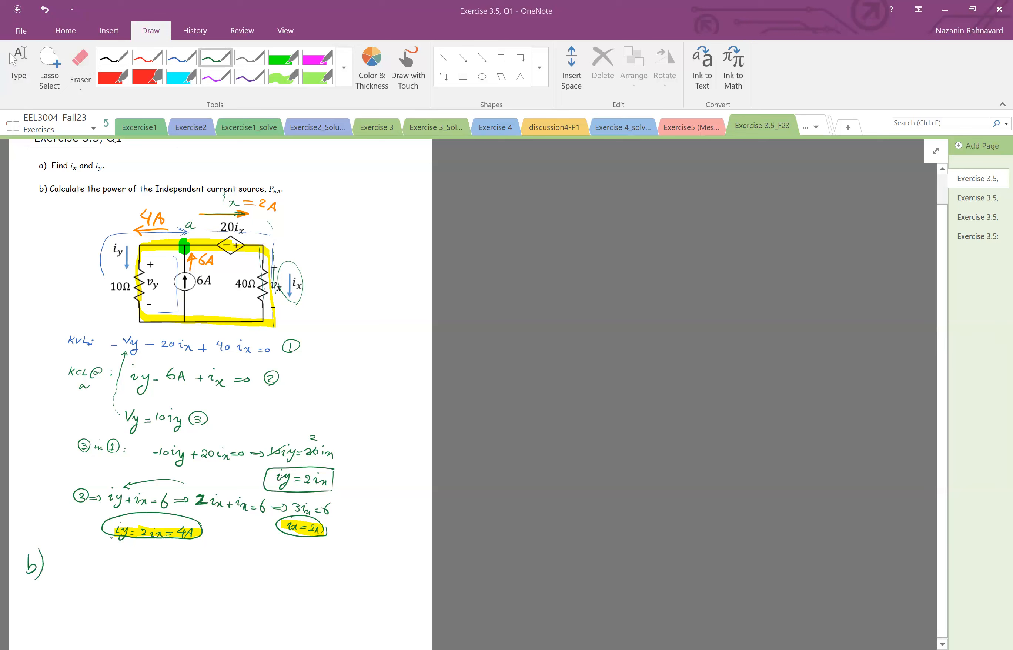
Step: Mark the vy +/− polarity in red across the 6A current source and move down to part b
left_click_drag(64, 553, 66, 576)
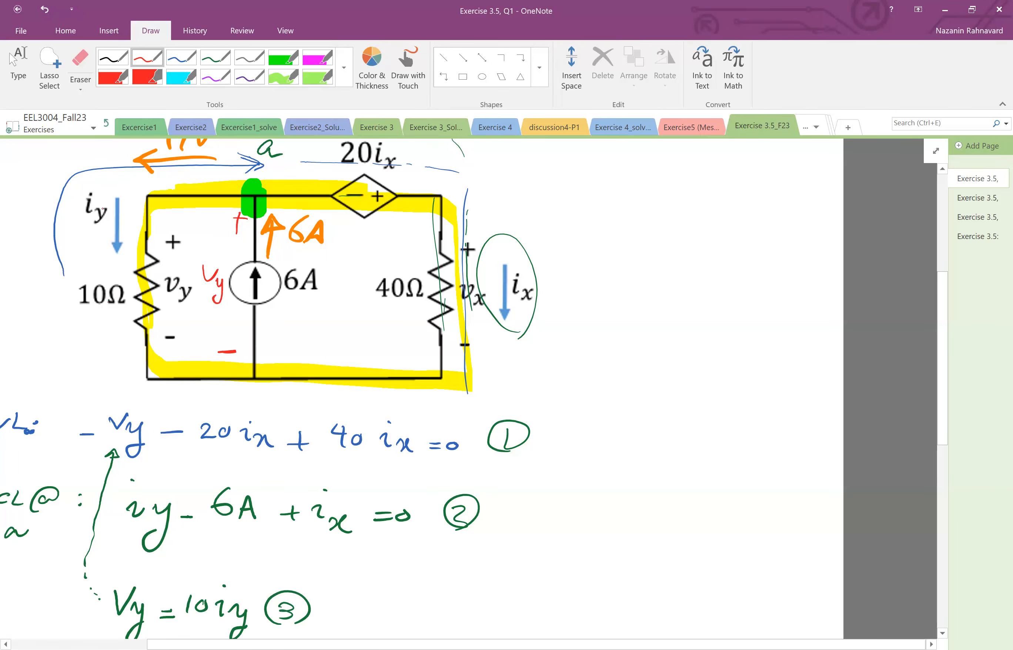
scroll("down", 3)
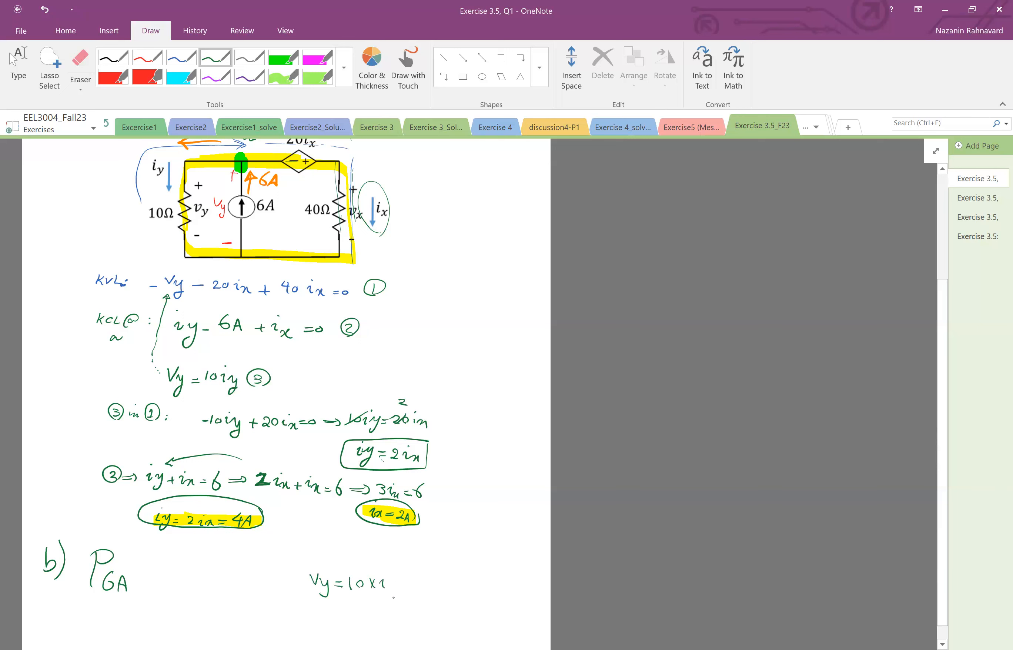
Step: Write vy = 10×iy = 40V and sketch the 6A source with its polarity
type("iy=40V")
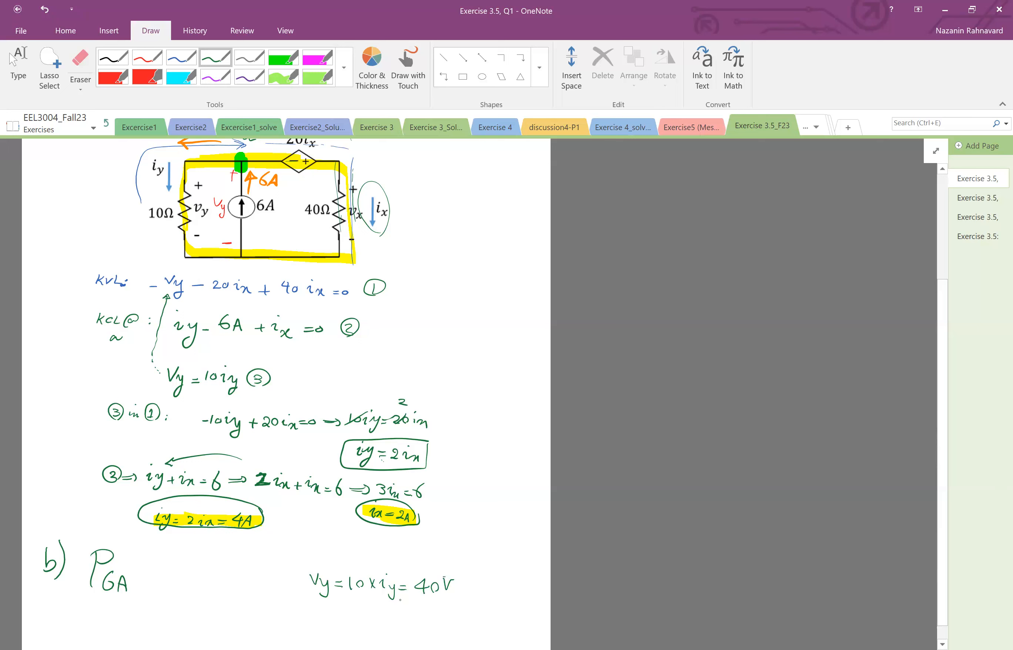
left_click_drag(510, 553, 508, 591)
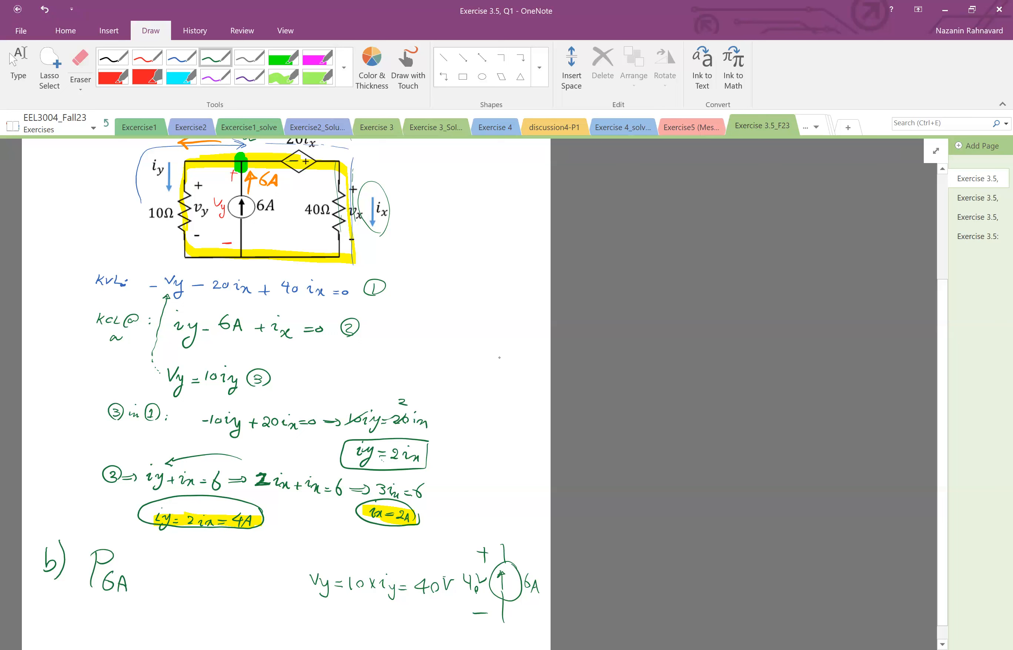
Step: Sketch a generic element with +/− terminals, current I and voltage v, circle it and highlight it green
left_click_drag(505, 347, 510, 381)
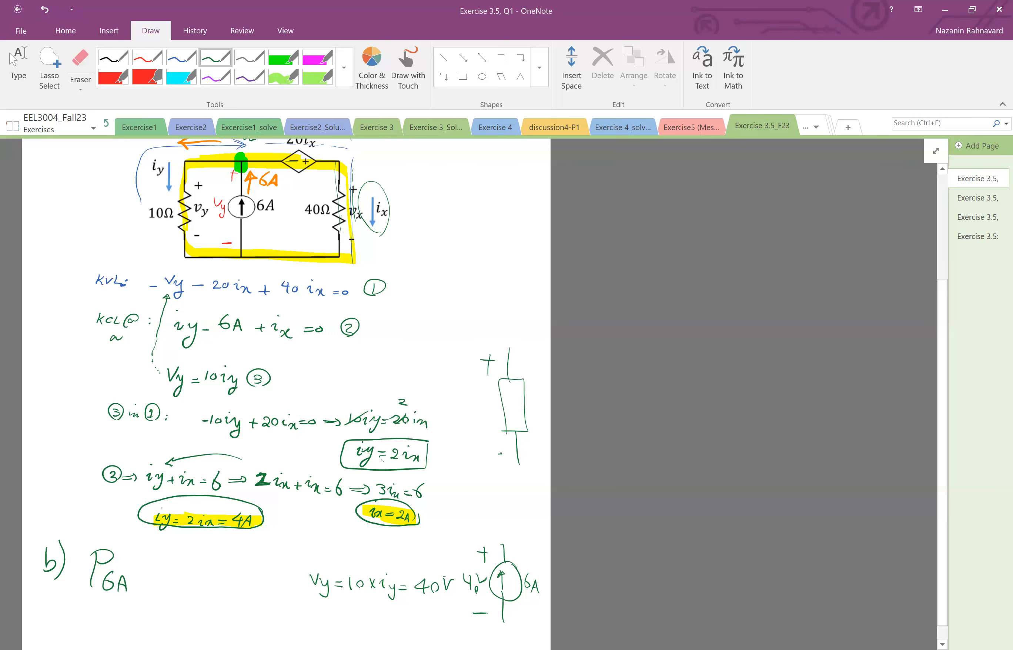
left_click_drag(484, 365, 484, 440)
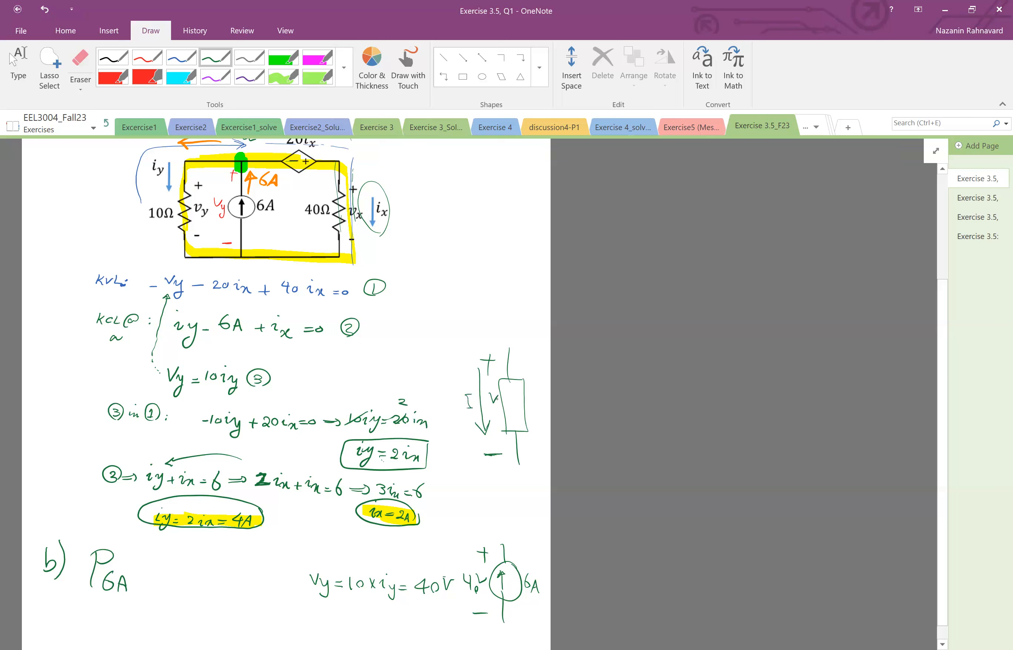
left_click_drag(453, 336, 491, 491)
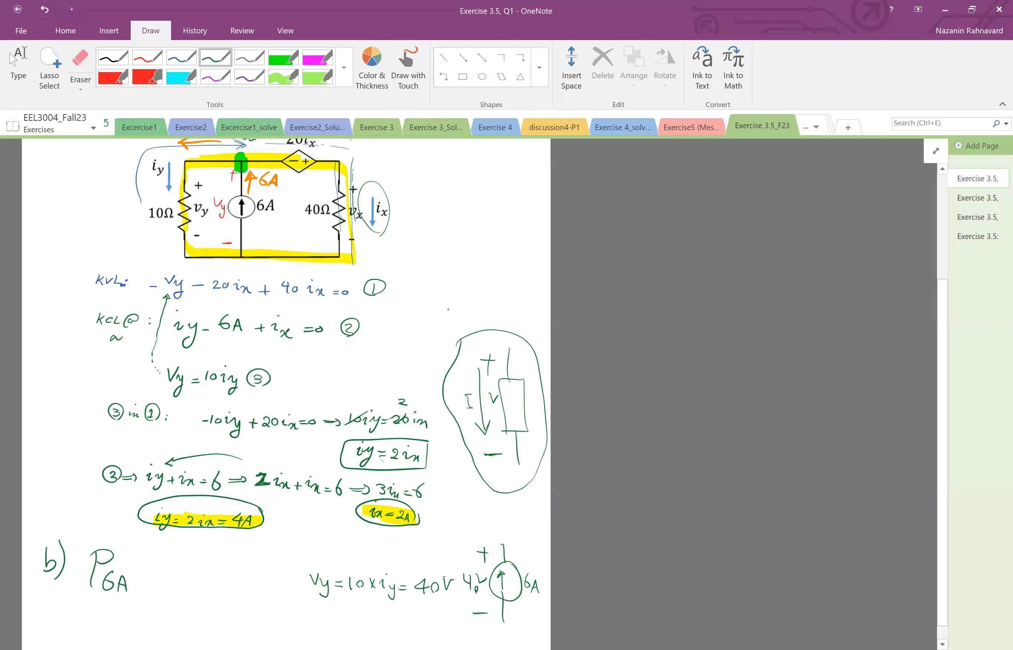
left_click(283, 76)
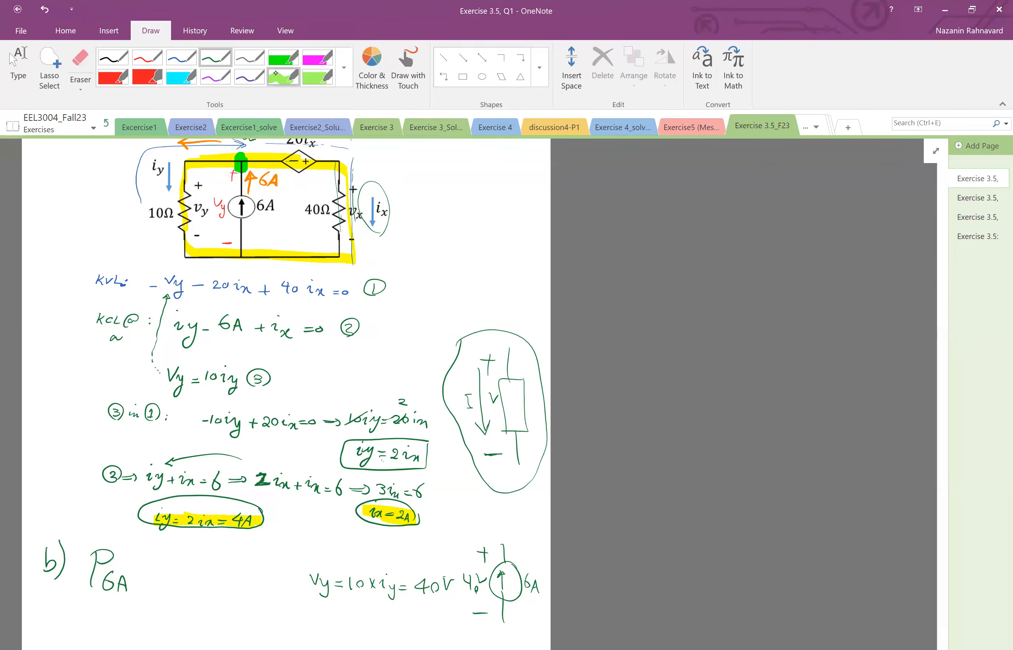
left_click_drag(459, 339, 517, 332)
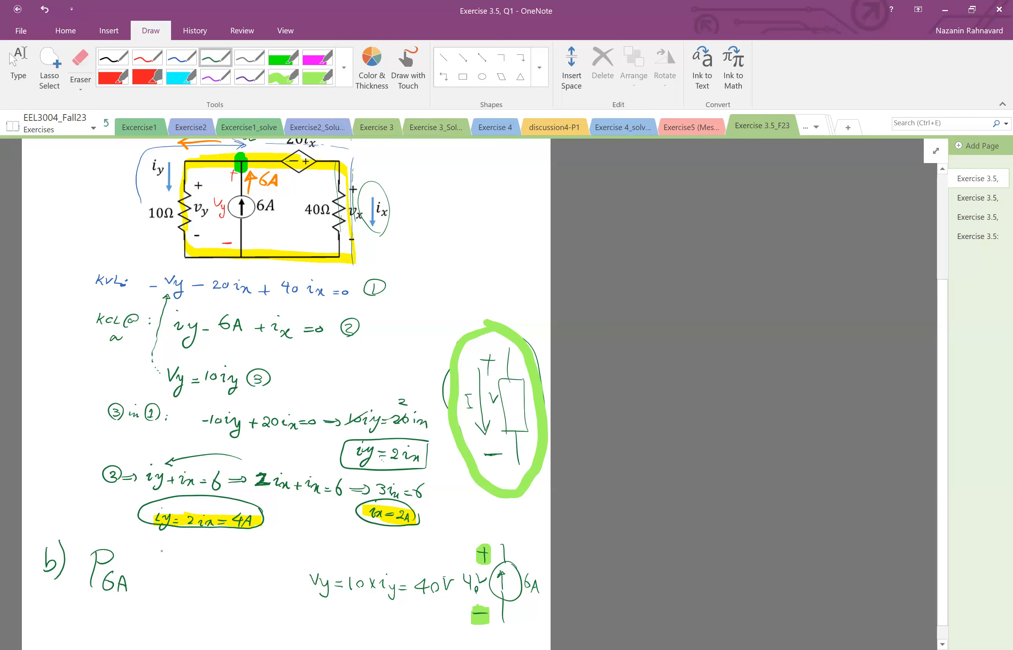
Step: Write the power expression P6A = −40 × 6A
left_click_drag(140, 574, 170, 574)
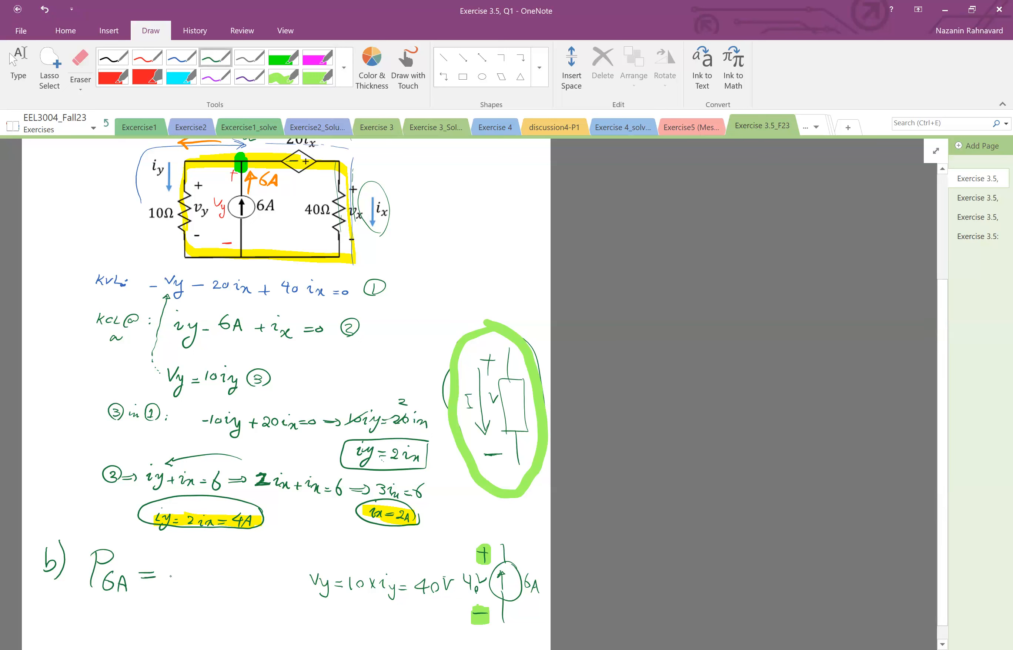
left_click_drag(173, 574, 188, 574)
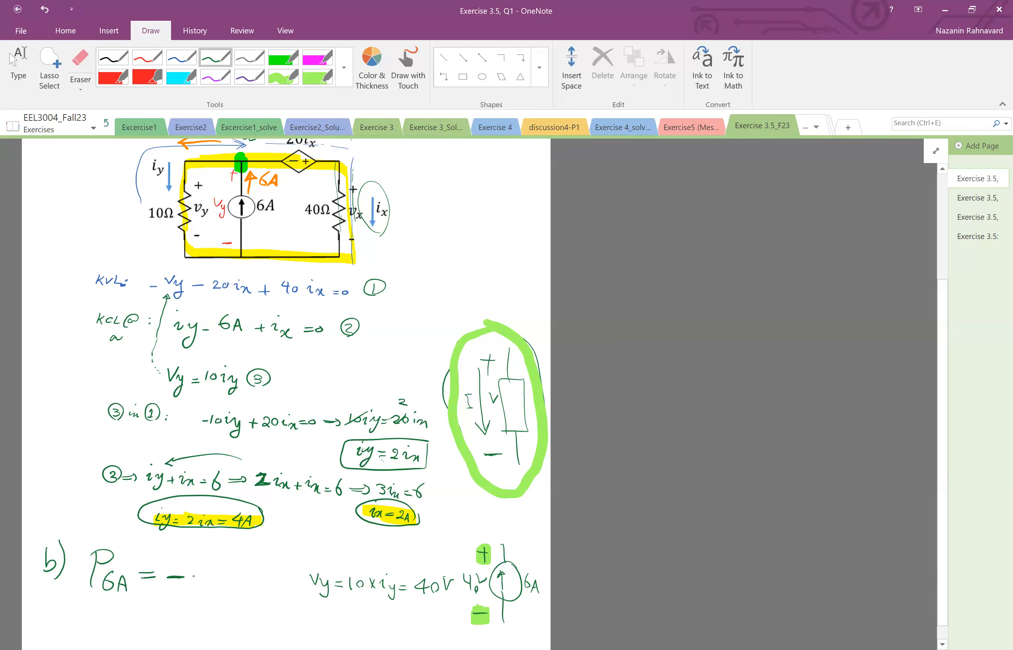
type("40x")
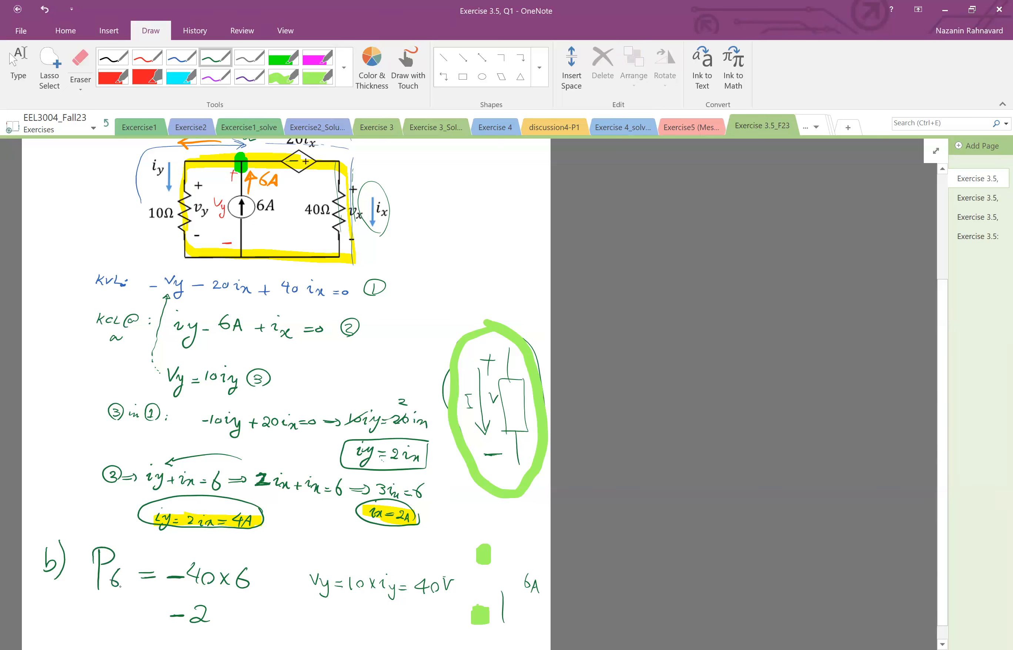
type("6A")
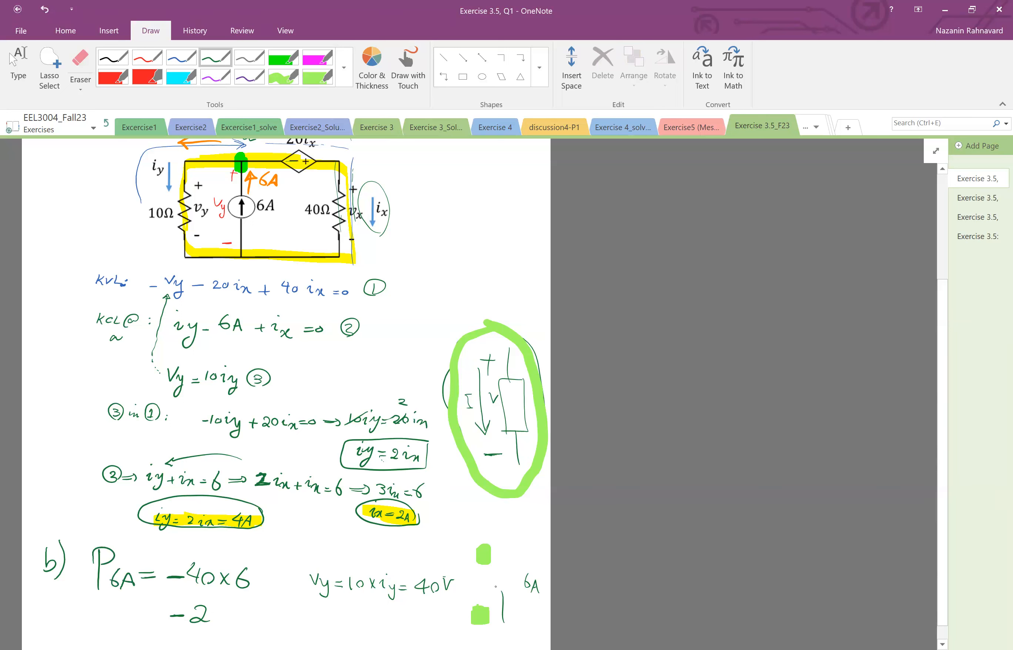
Step: Write the result −240 Watt and note it is < 0
left_click_drag(507, 579, 507, 602)
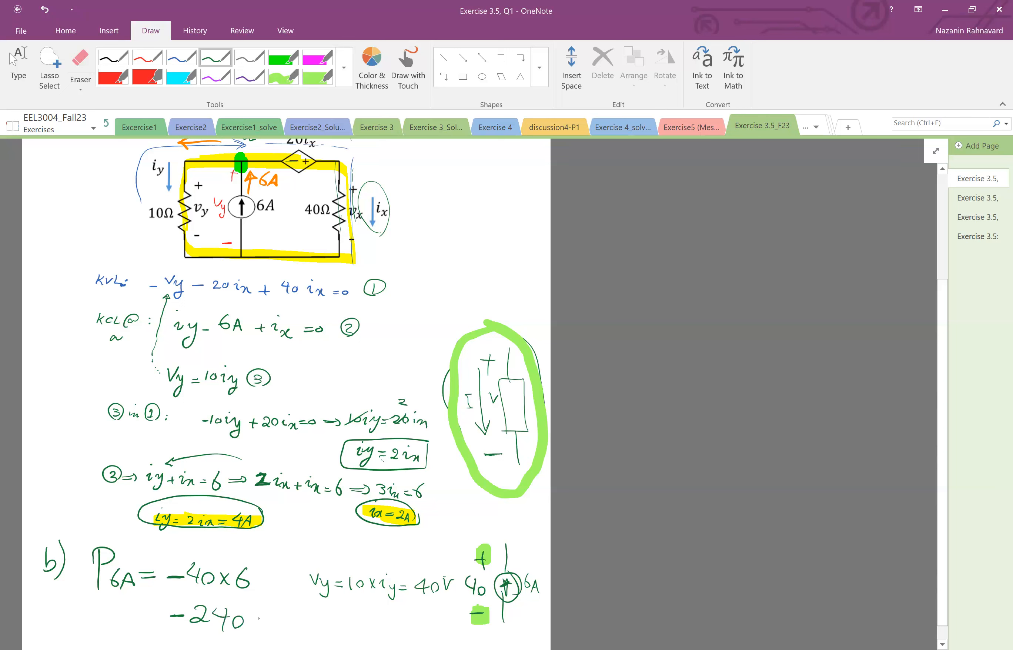
type("Watt")
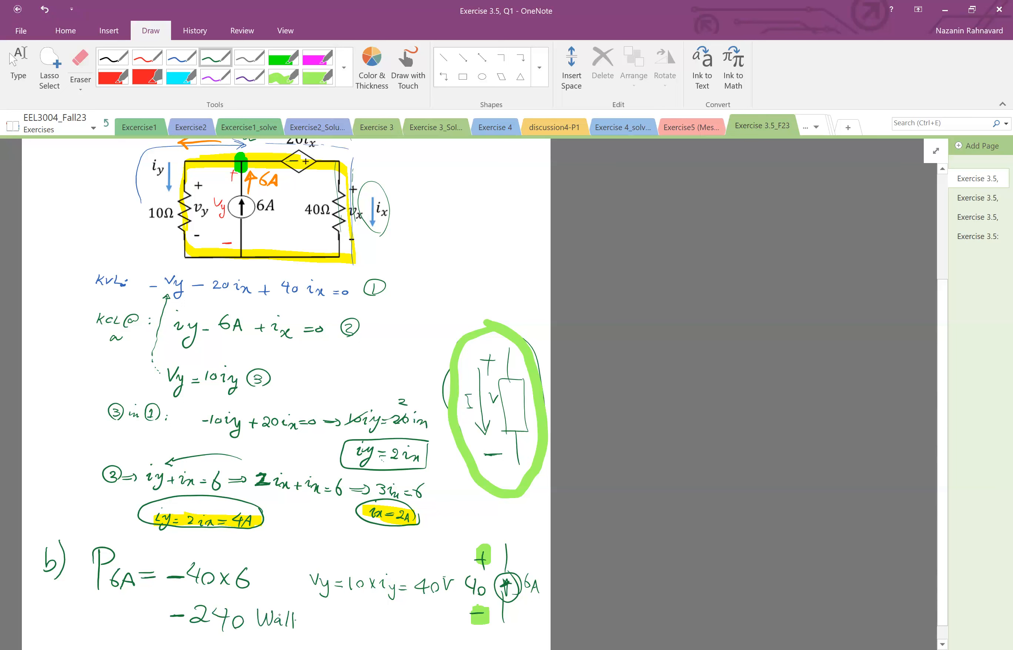
left_click_drag(297, 611, 329, 630)
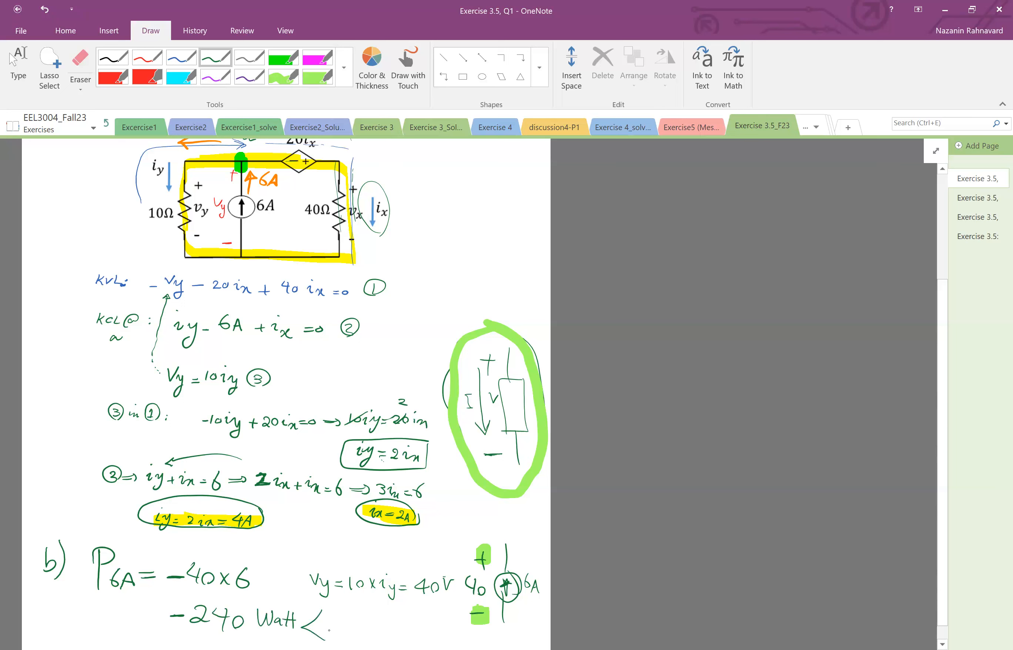
left_click(323, 624)
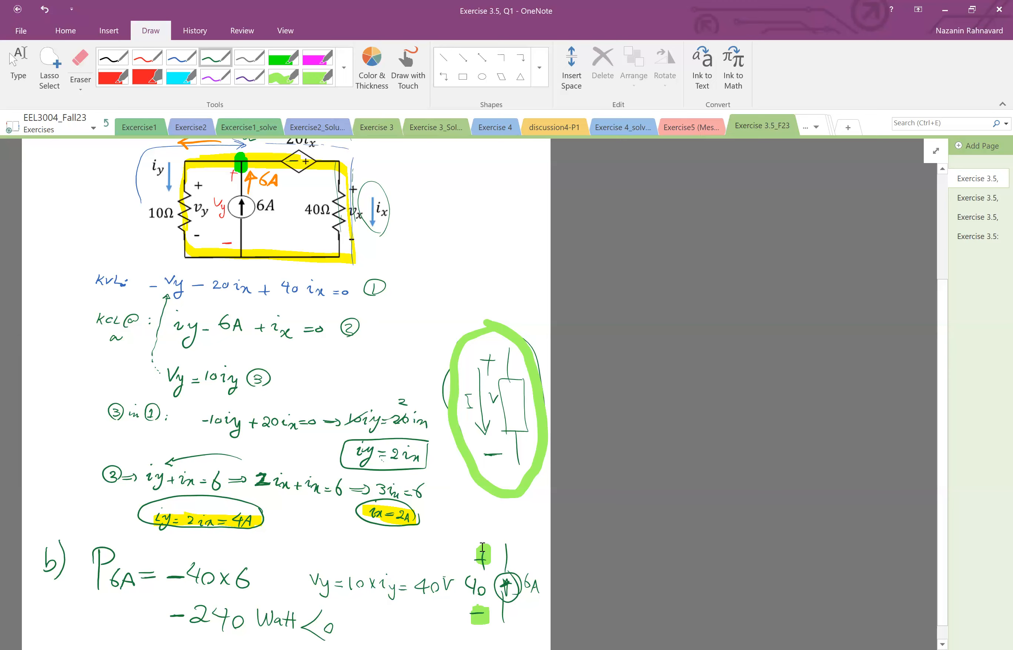
Step: Note 'Delivers Power' beside the −240 Watt < 0 result and circle it to conclude part b
scroll("down", 3)
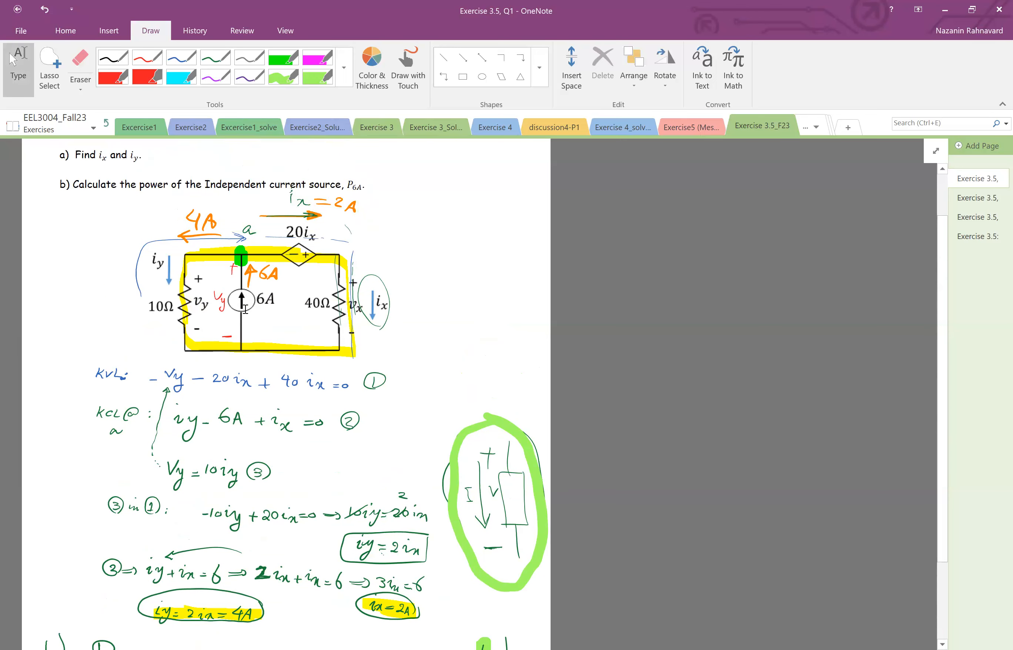
scroll("down", 3)
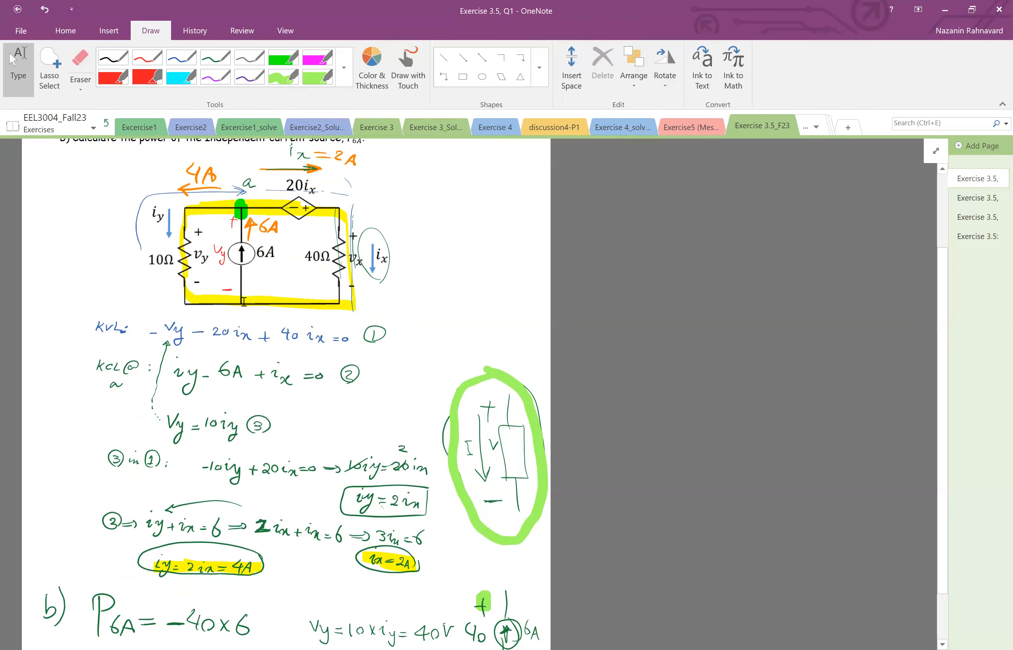
scroll("down", 3)
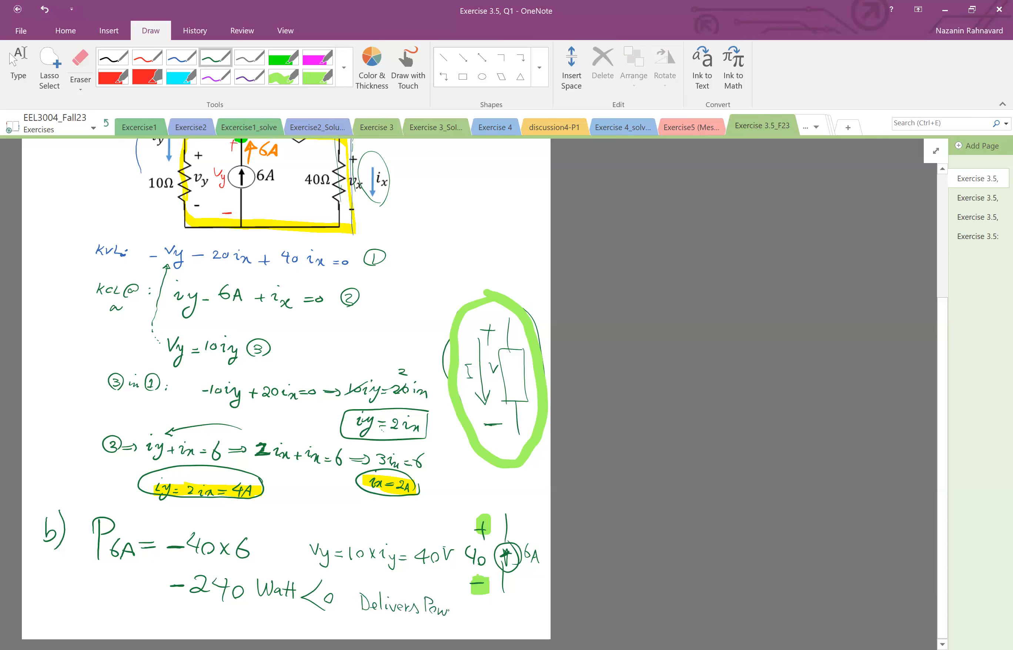
left_click_drag(349, 575, 452, 608)
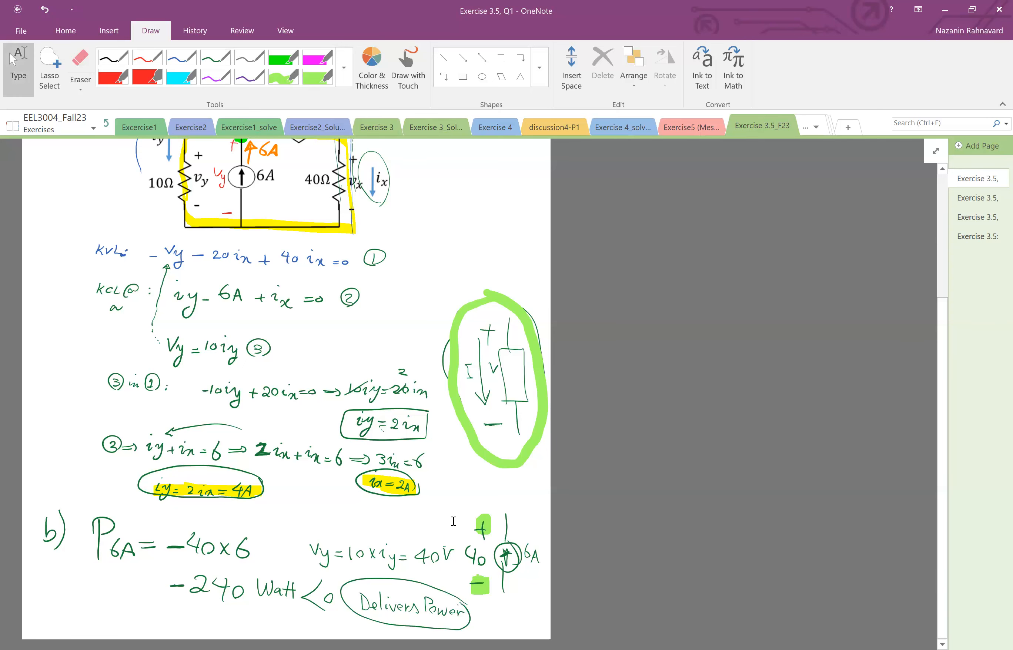
scroll("down", 3)
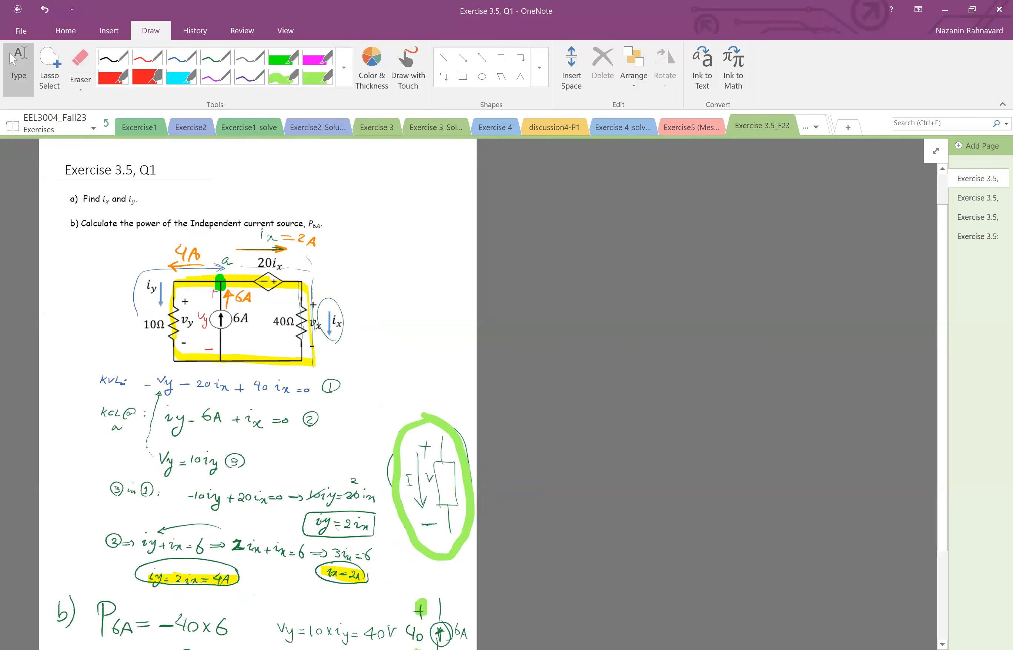